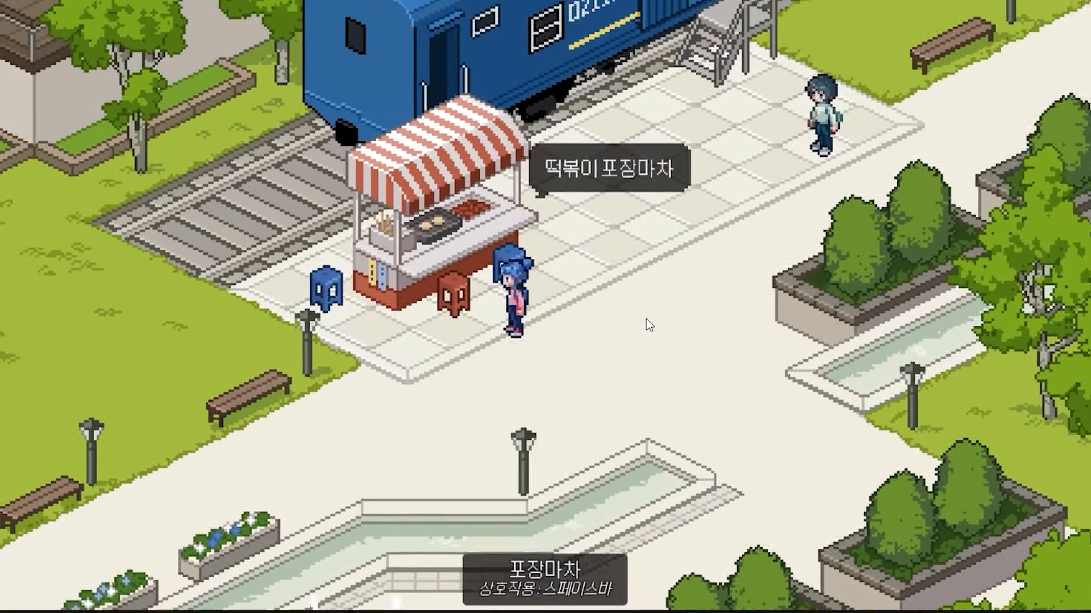
Interact with the station plaza food stall and click through its dialogue.
key("space")
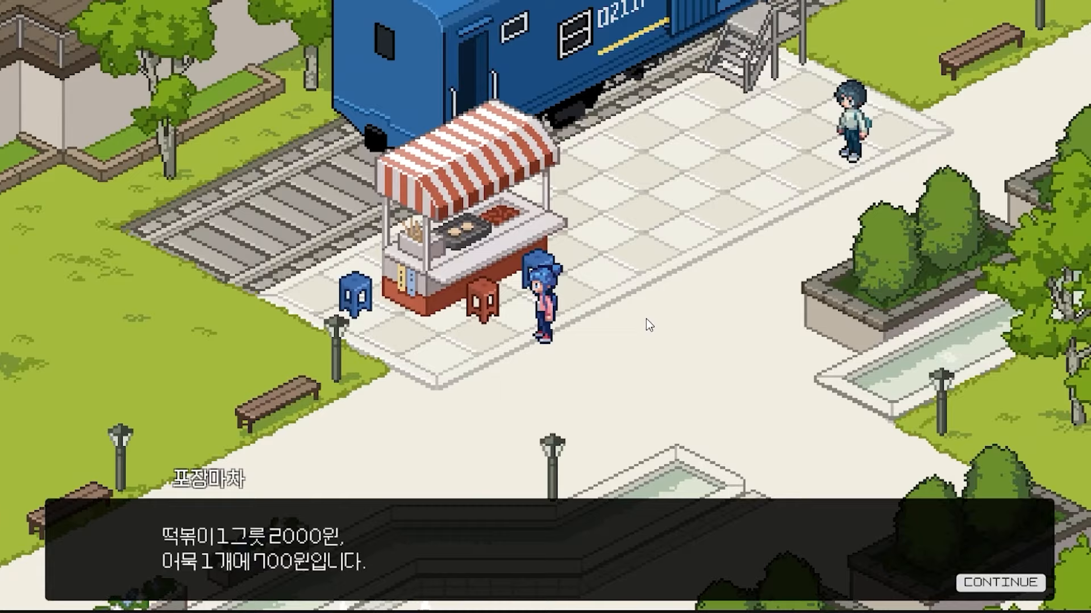
left_click(1000, 582)
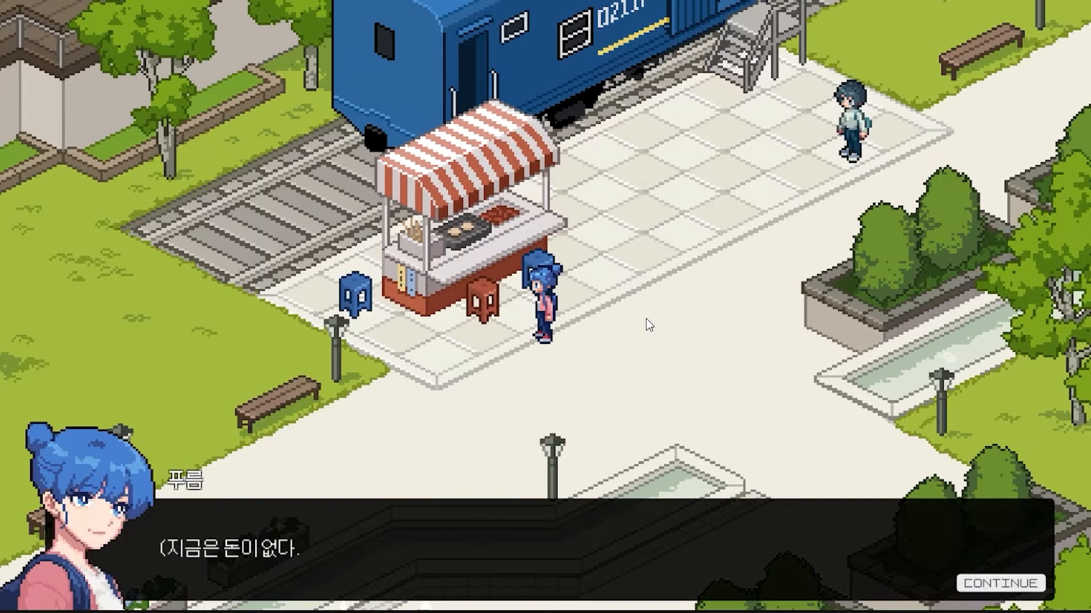
left_click(1000, 582)
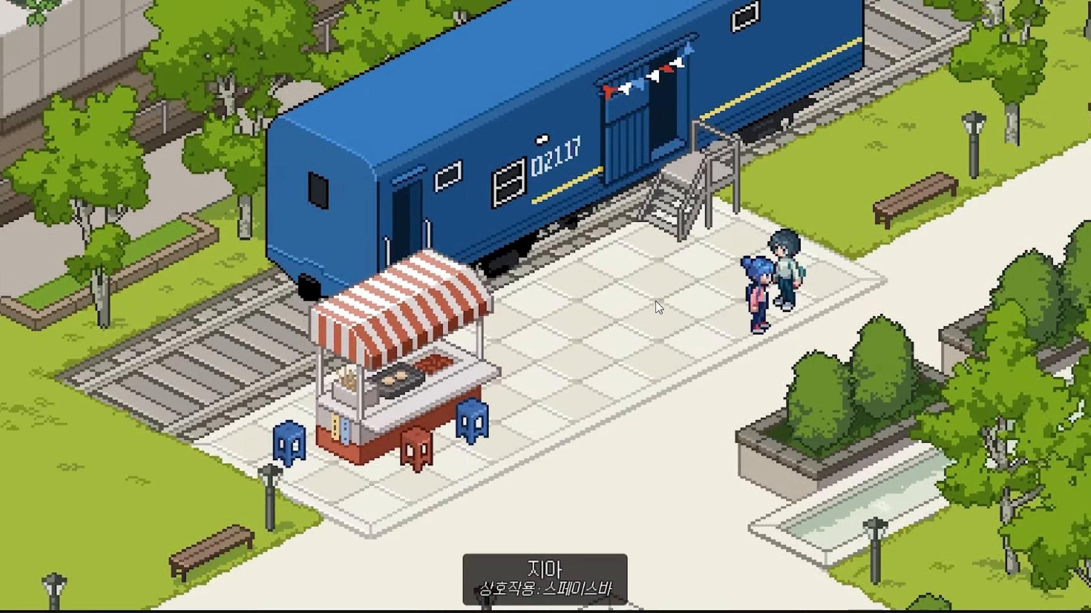
key("space")
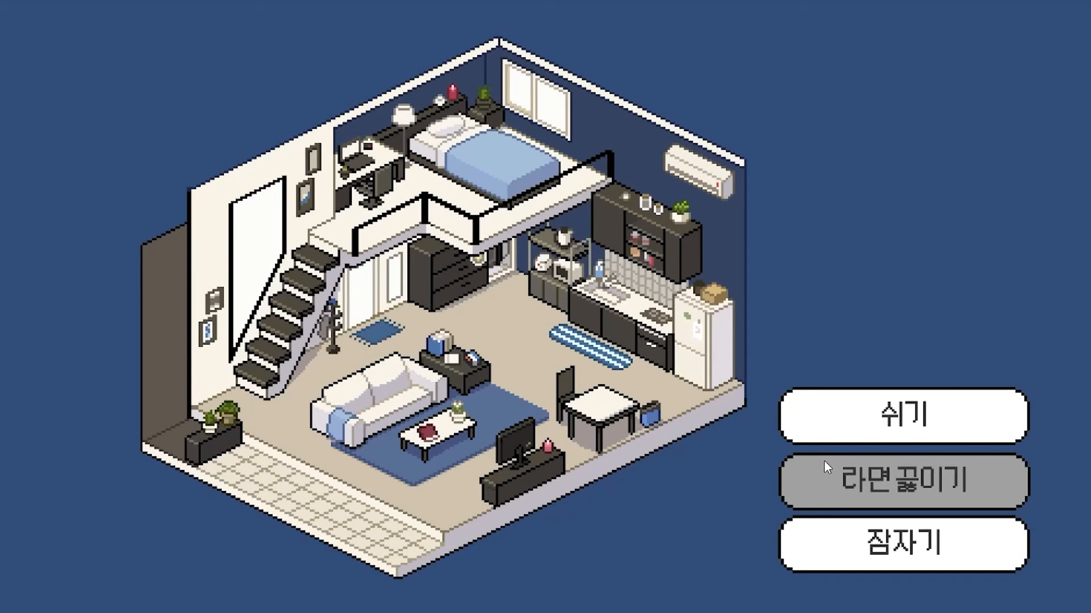
Choose to cook ramen at home, then read through the café clerk's lines.
left_click(902, 480)
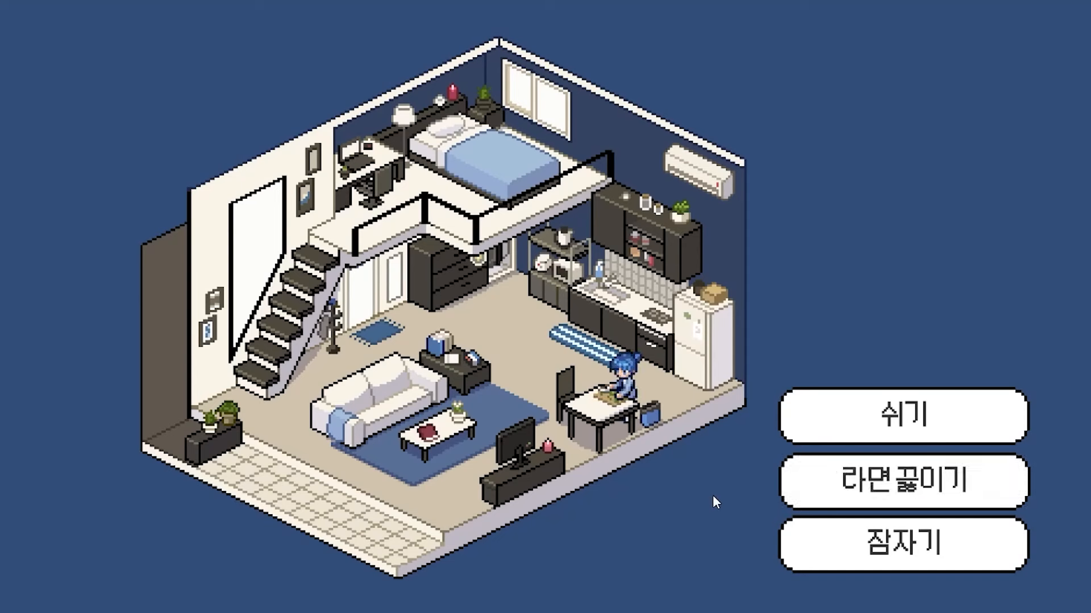
left_click(902, 479)
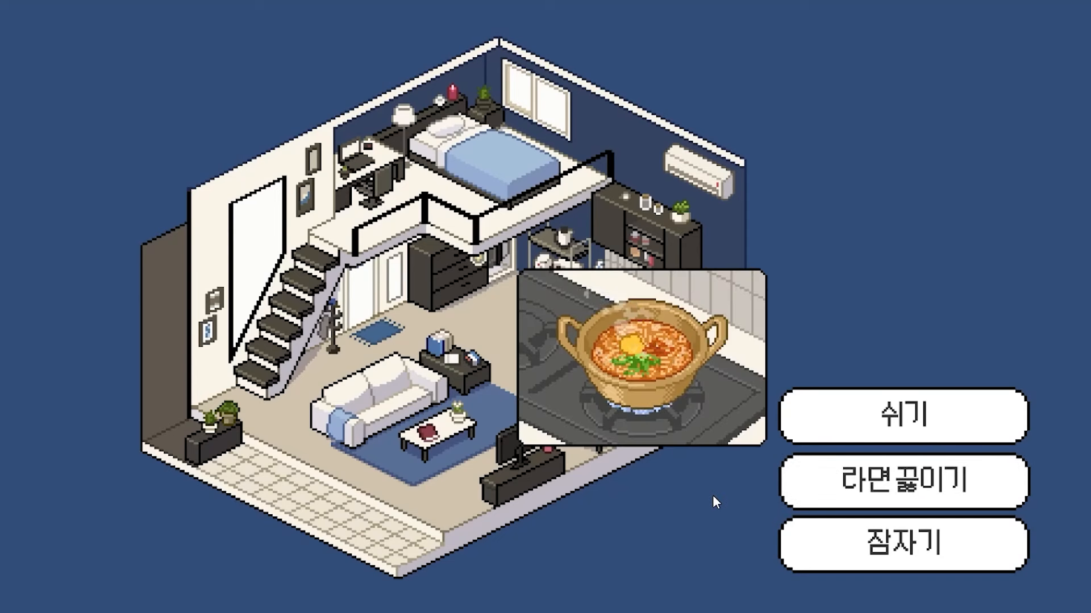
left_click(902, 479)
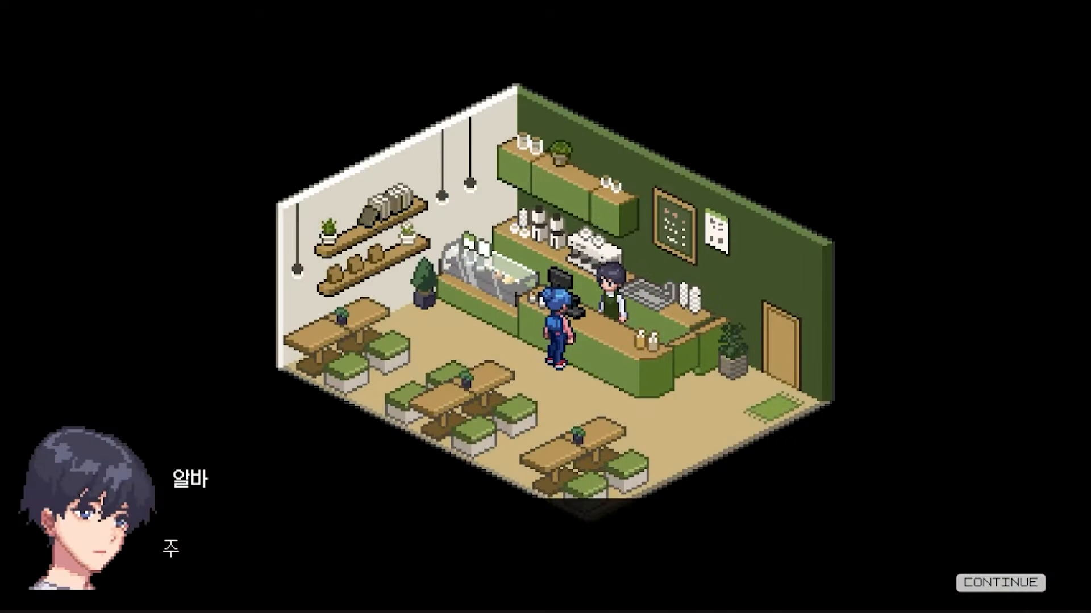
left_click(999, 583)
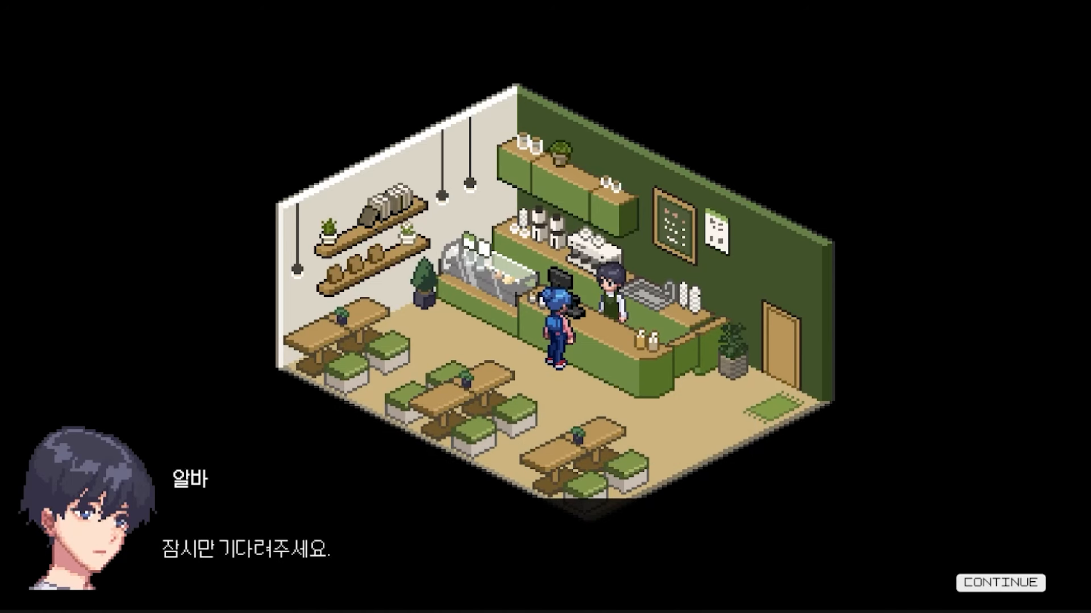
left_click(1000, 582)
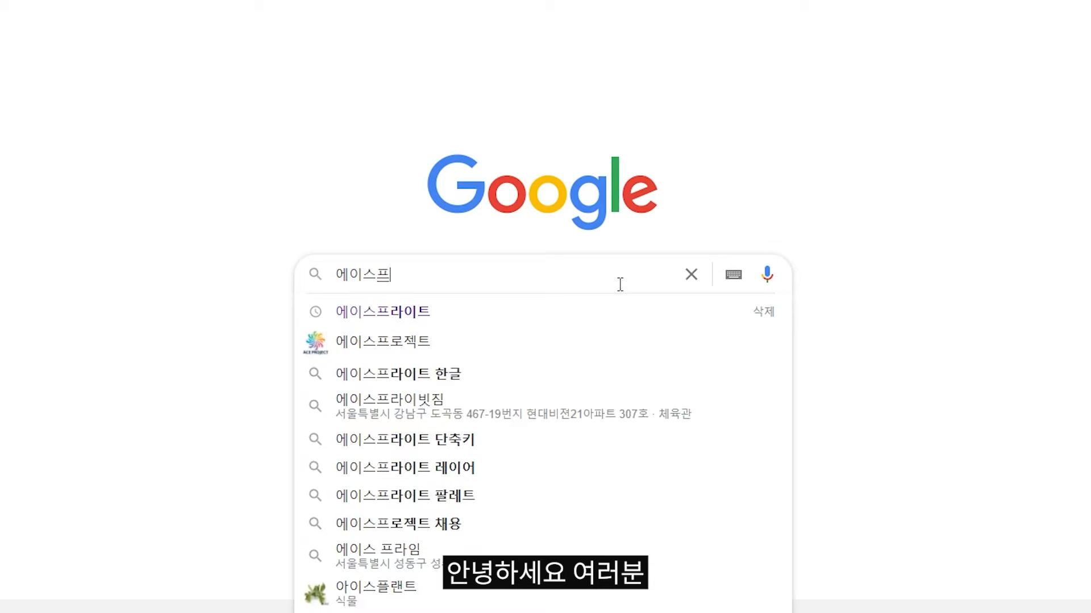
Search Google for 에이스프라이트 using the matching suggestion.
left_click(382, 311)
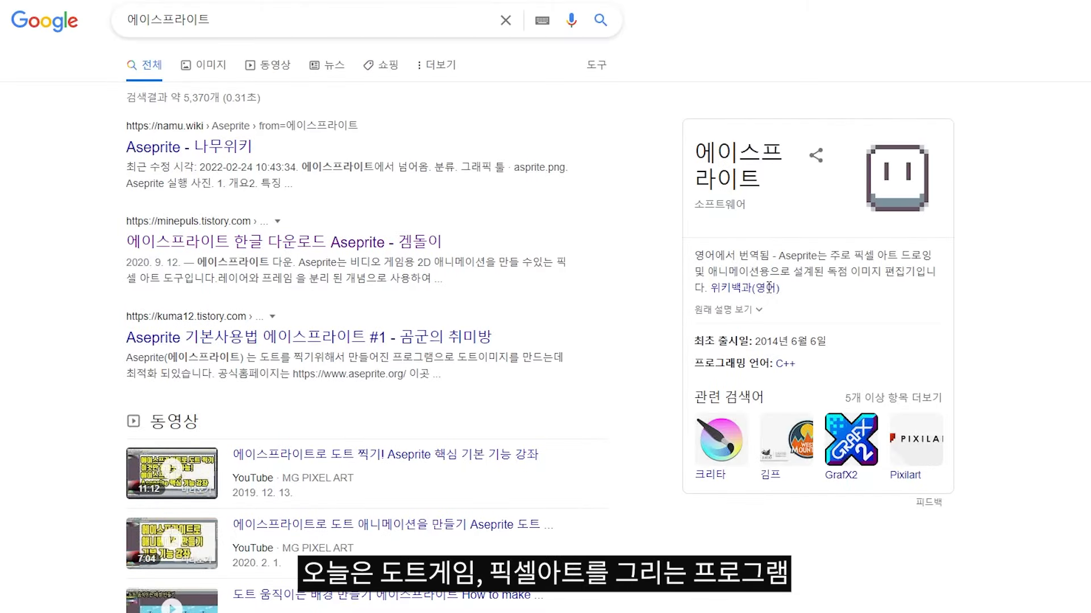
mouse_move(997, 134)
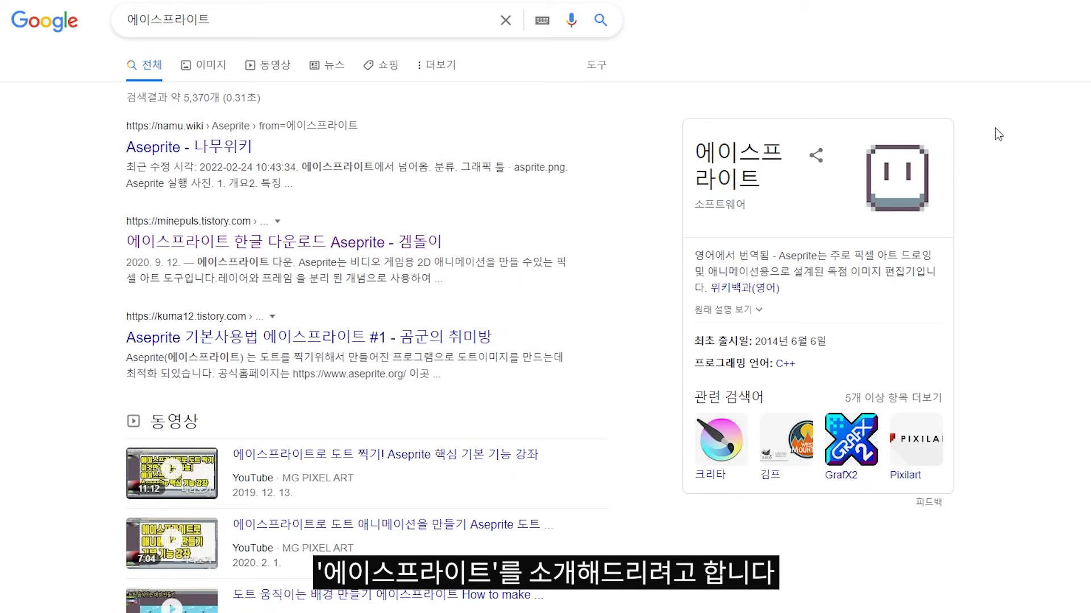
mouse_move(1044, 138)
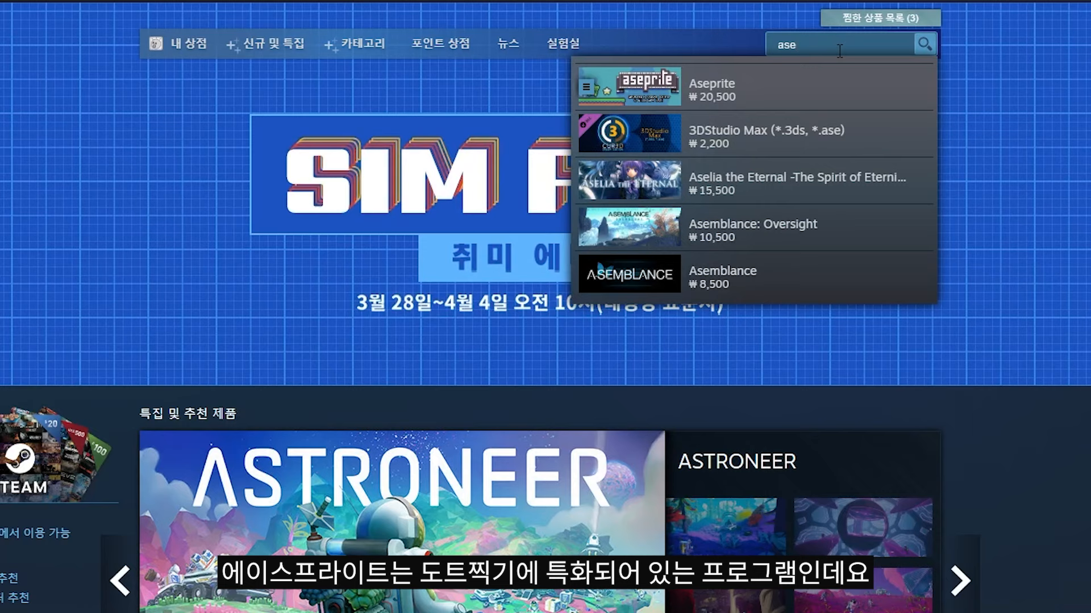
mouse_move(795, 83)
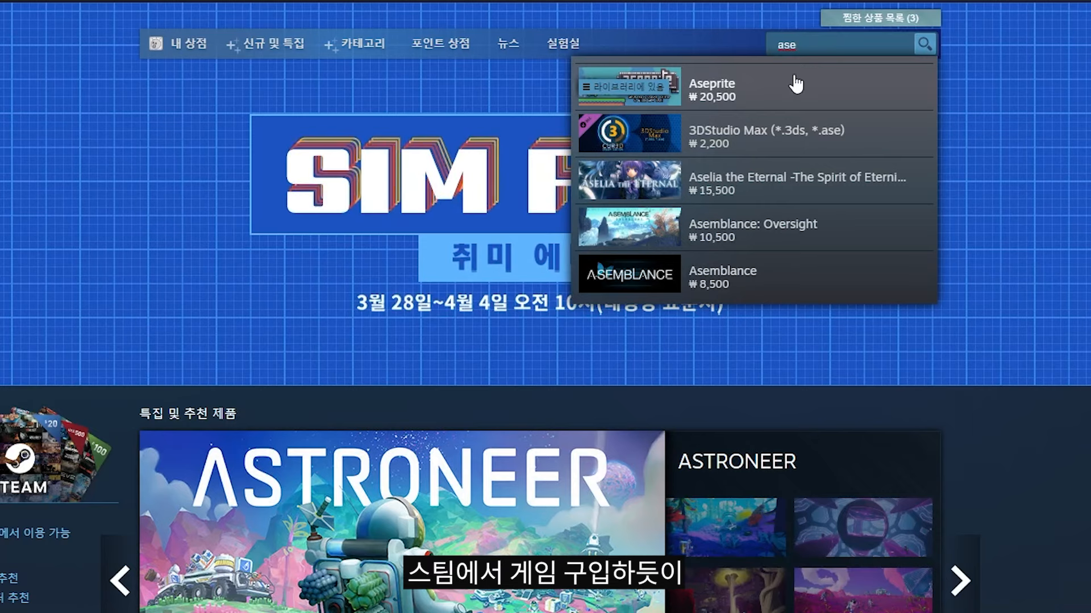
Pick Aseprite from the Steam store search results for 'ase'.
left_click(711, 89)
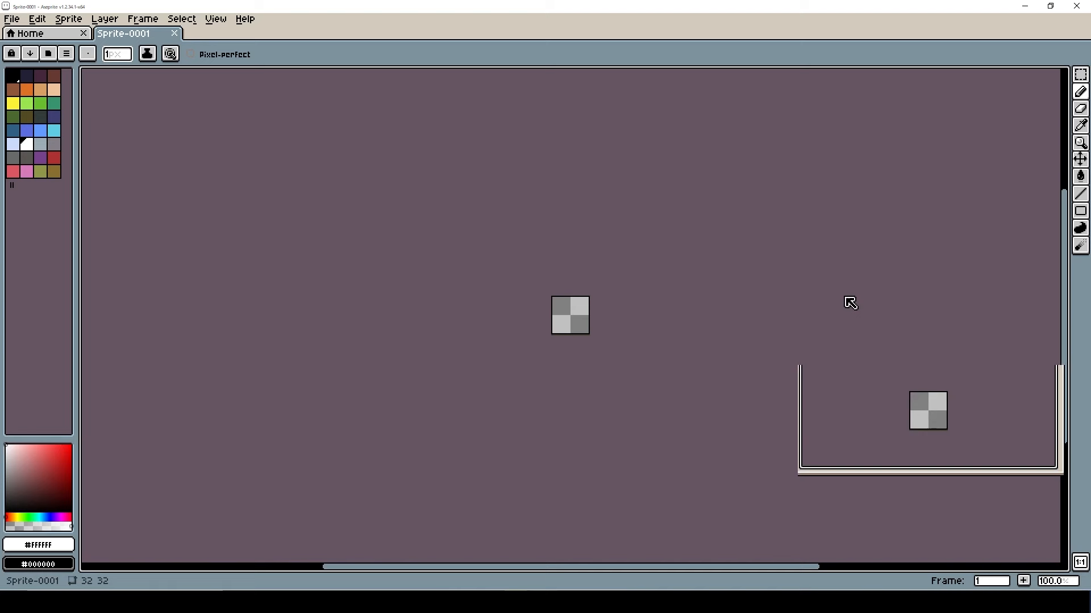
Create a new, larger transparent sprite in Aseprite.
key("Tab")
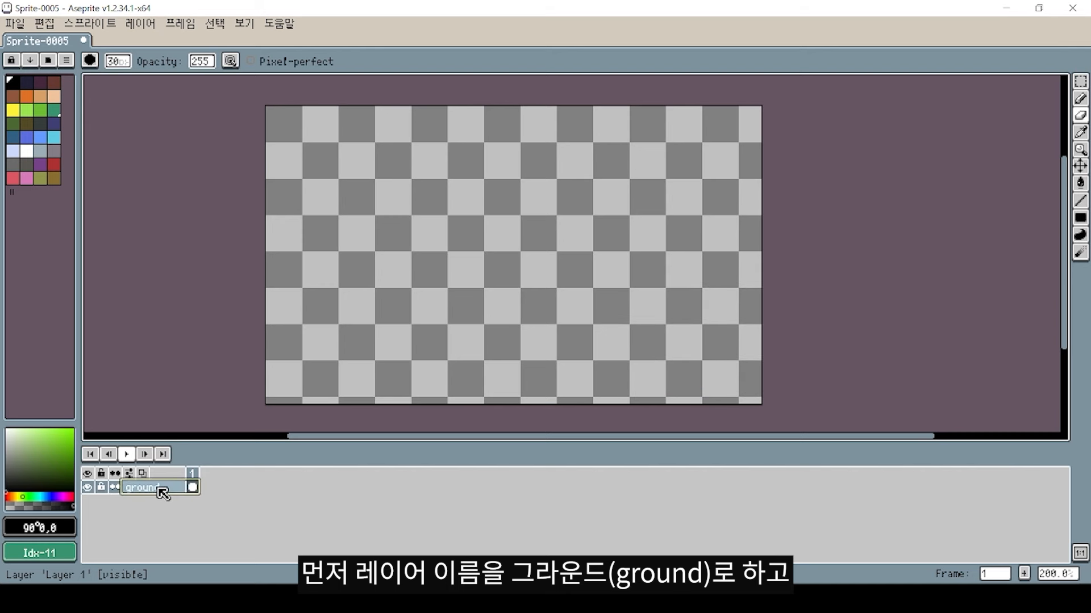
Add a new layer above ground and name it 'ball'.
left_click(128, 474)
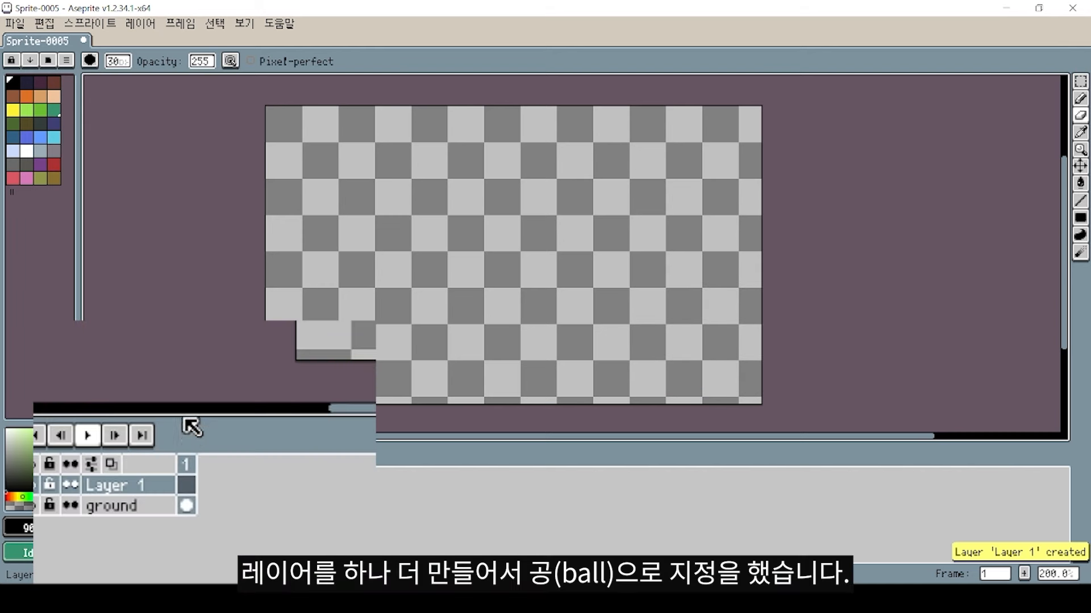
double_click(115, 485)
type("ball")
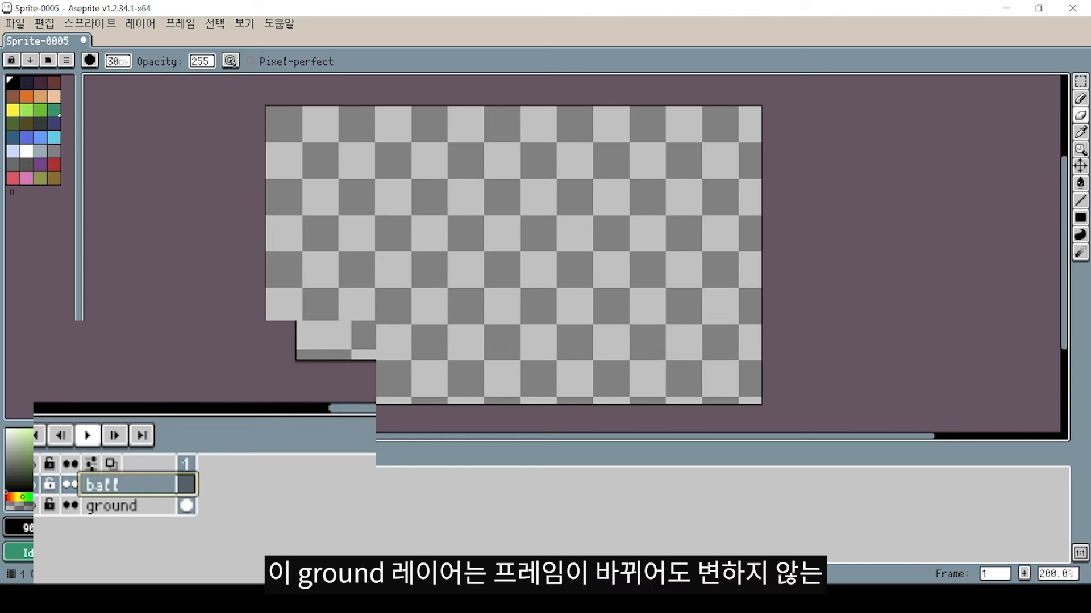
left_click(111, 505)
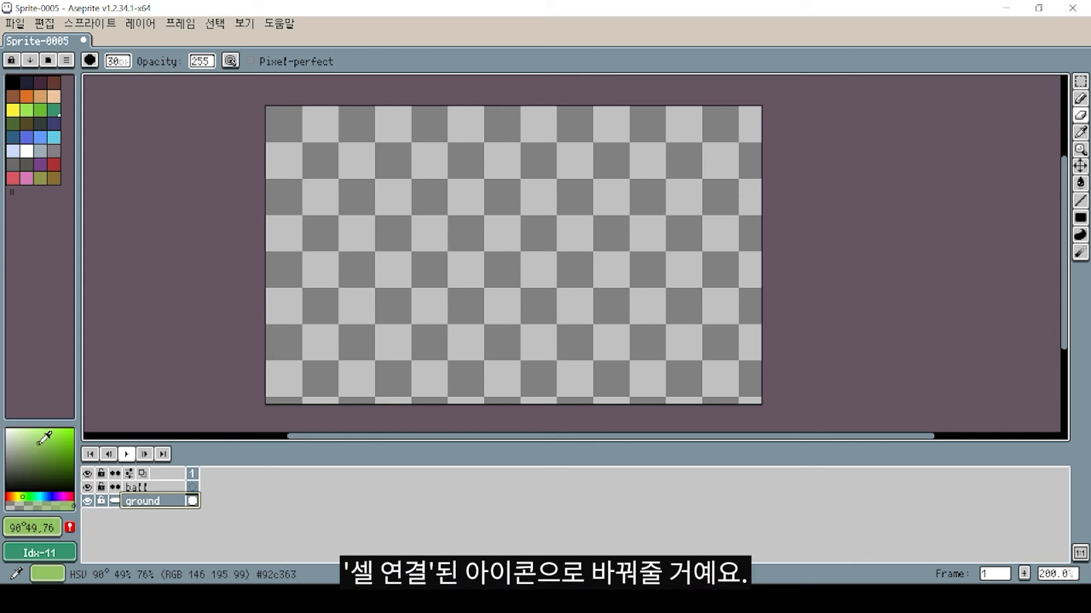
mouse_move(244, 351)
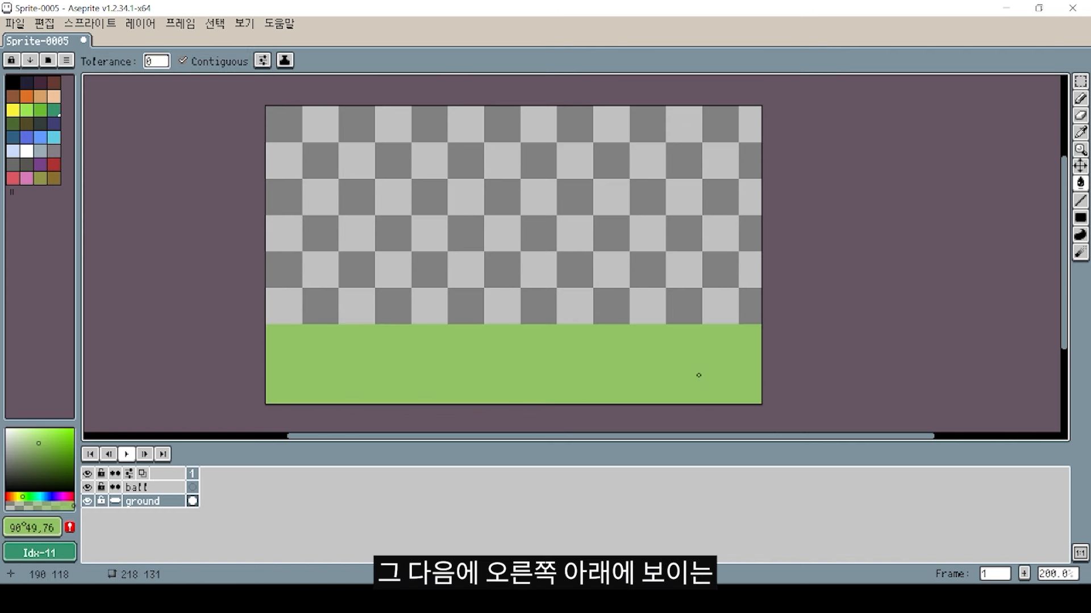
Paint Bucket the ground layer's bottom band light green.
left_click(1023, 572)
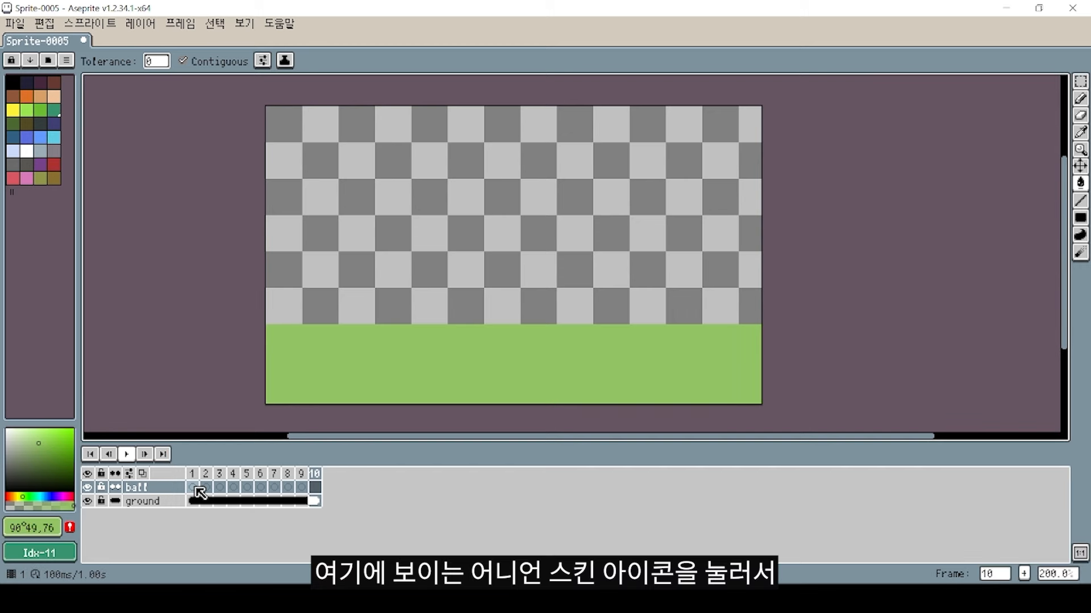
With onion skin on, draw the green ball moving left to right across 10 frames.
left_click(129, 474)
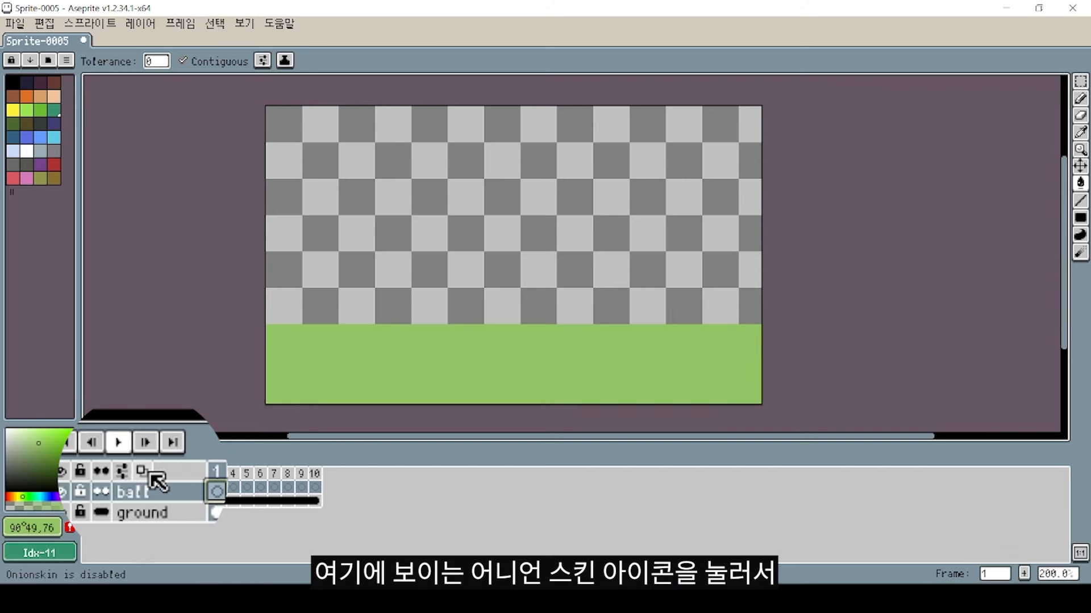
left_click(140, 471)
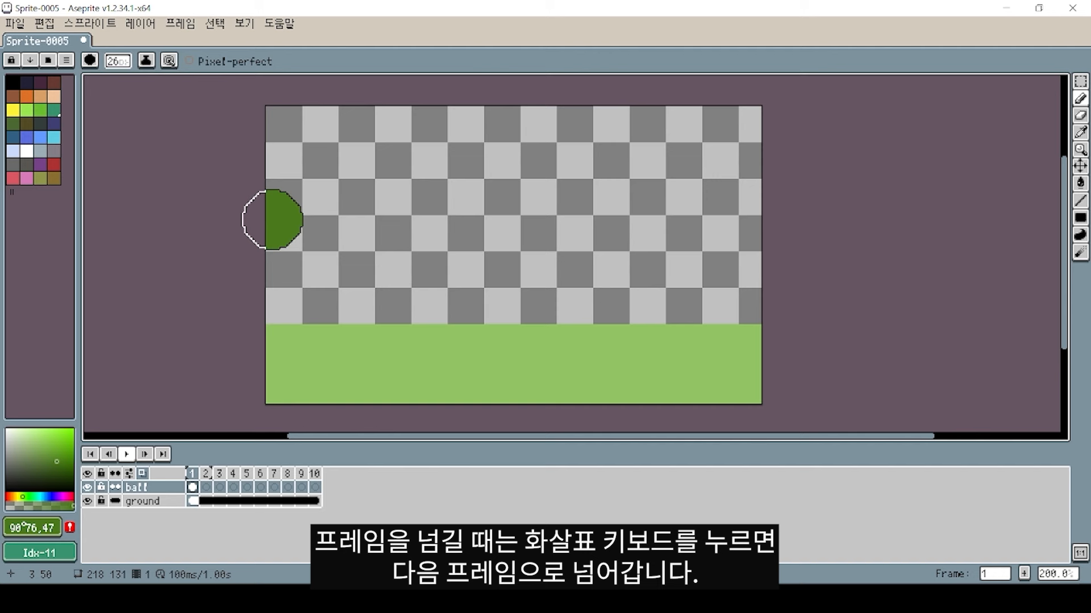
key("right")
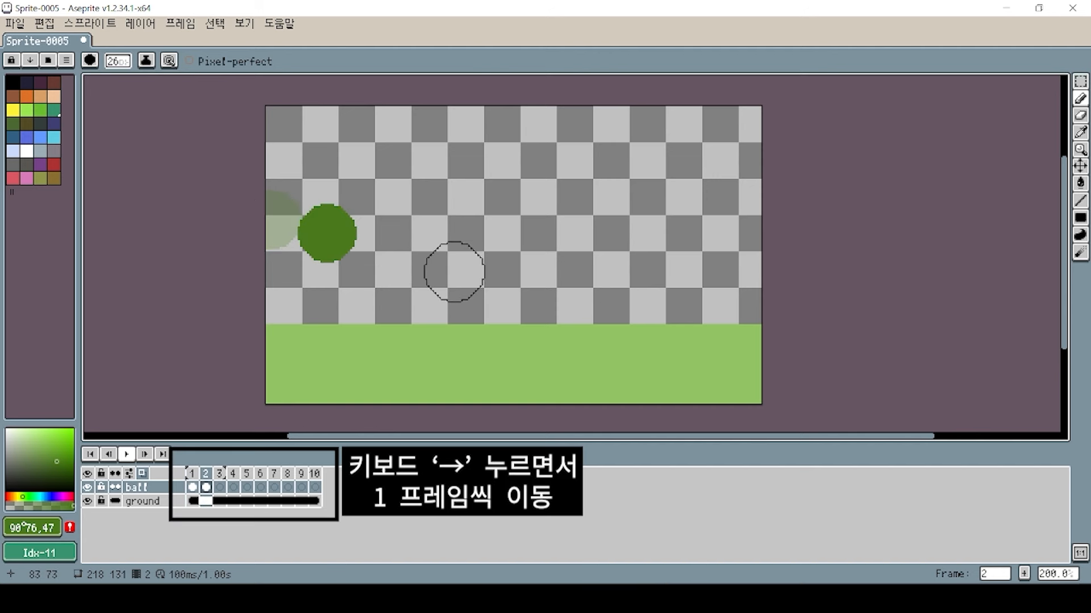
key("right")
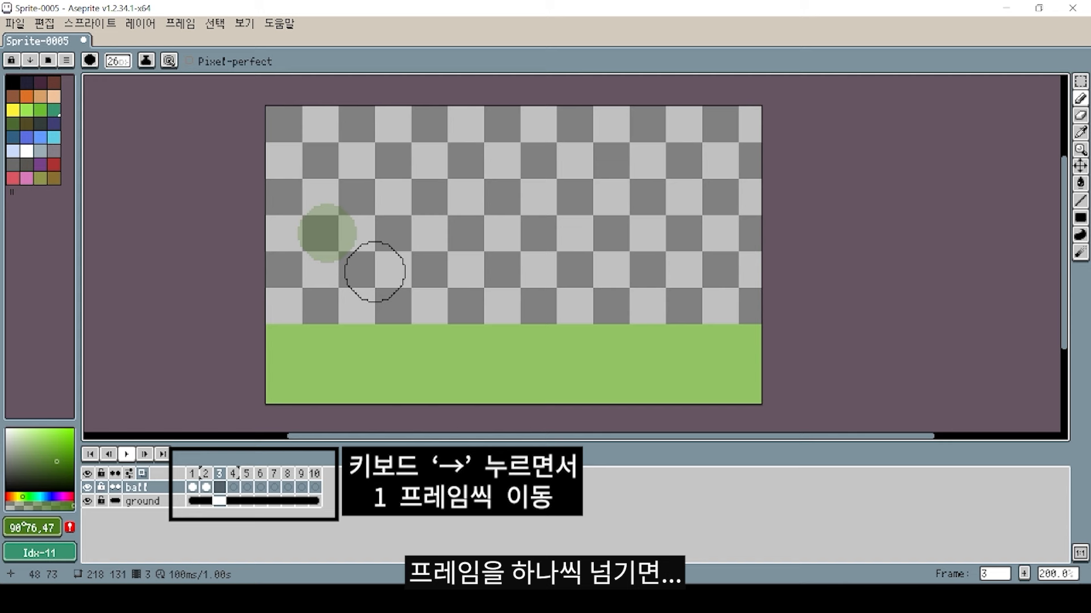
key("Right")
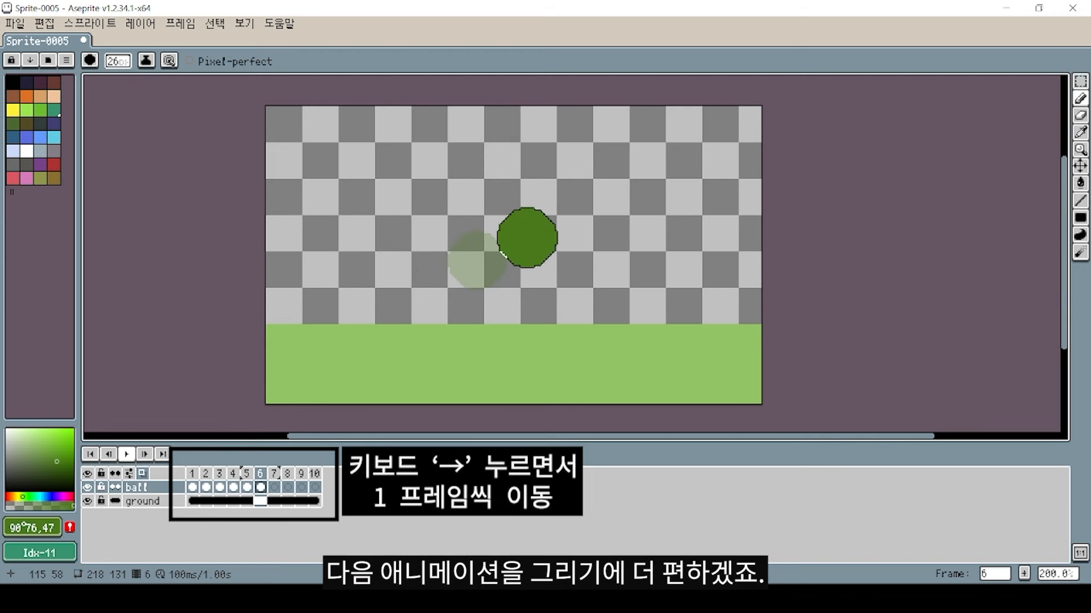
key("Right")
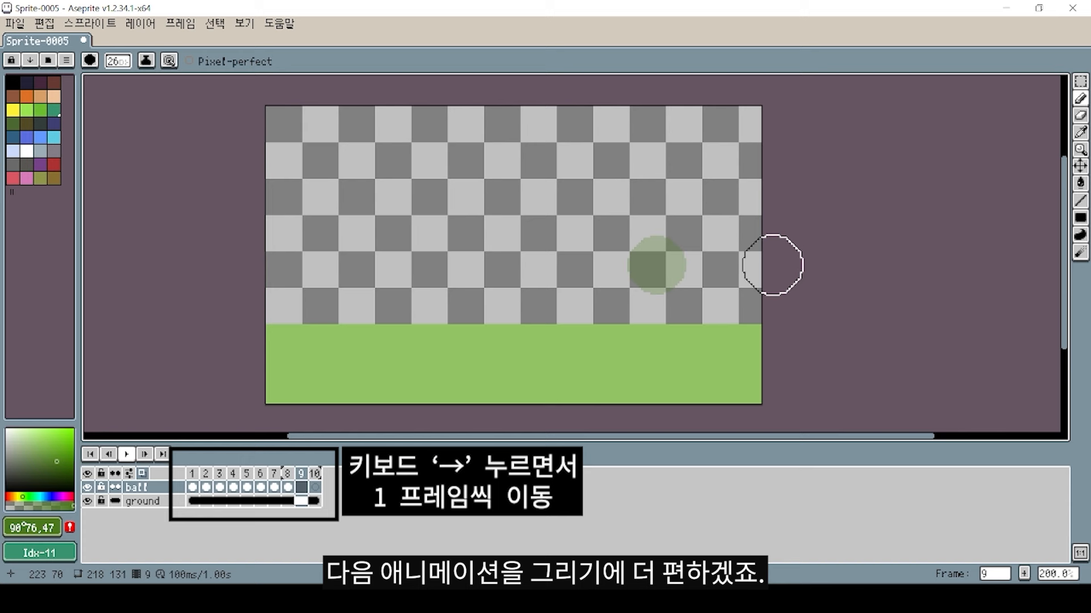
key("right")
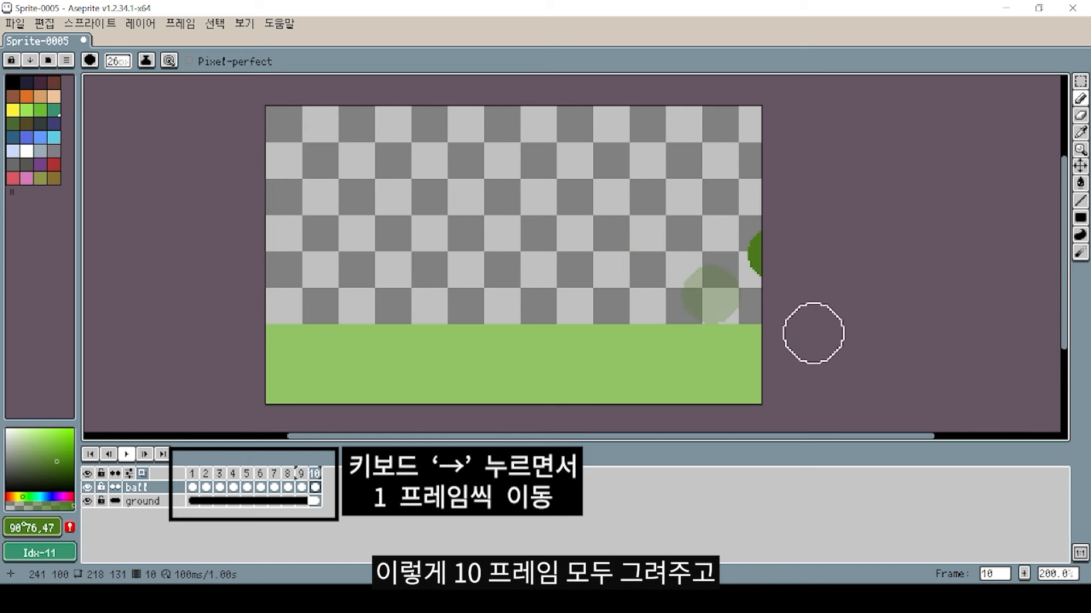
left_click(127, 454)
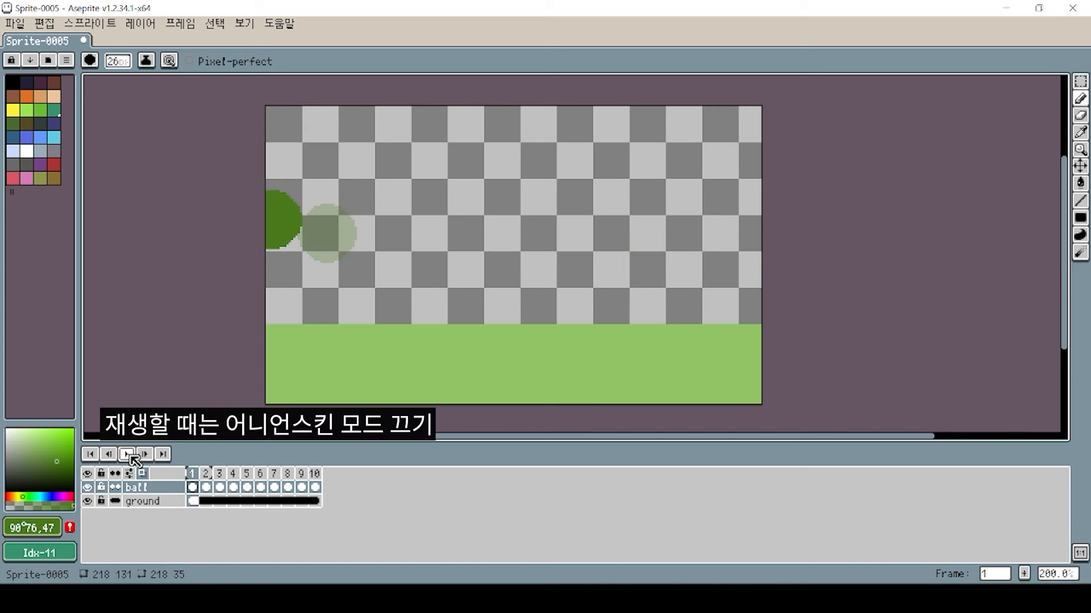
Turn off onion skin and play the ten-frame ball animation.
left_click(126, 454)
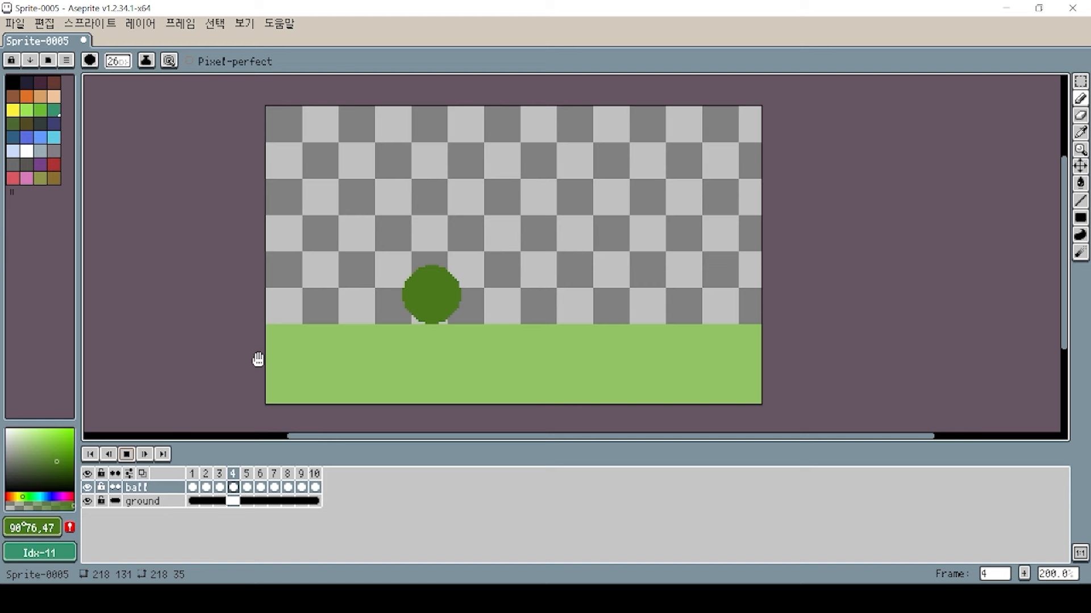
left_click(314, 474)
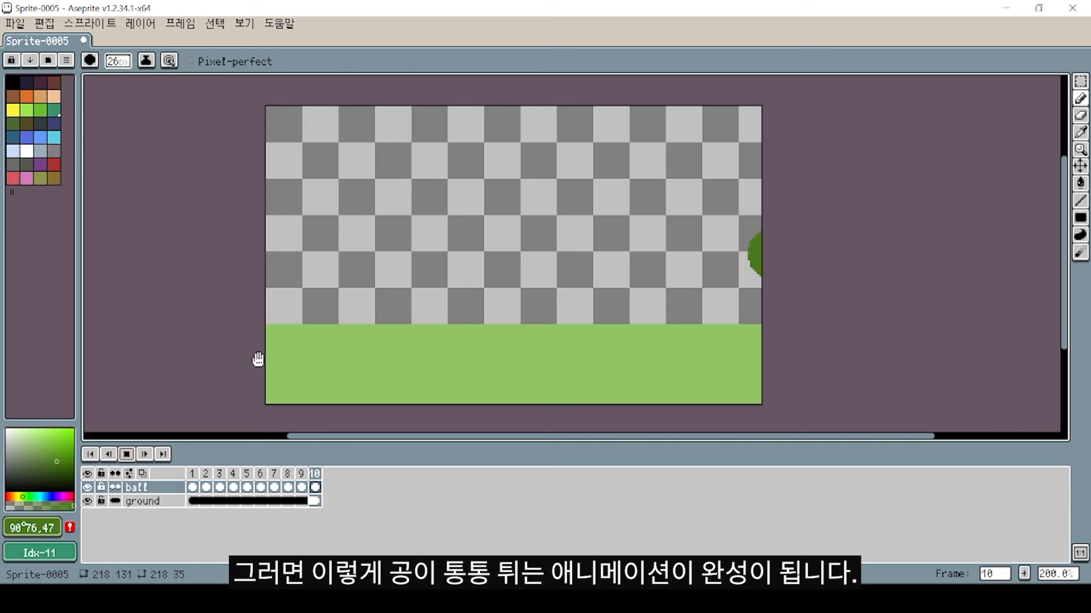
left_click(259, 486)
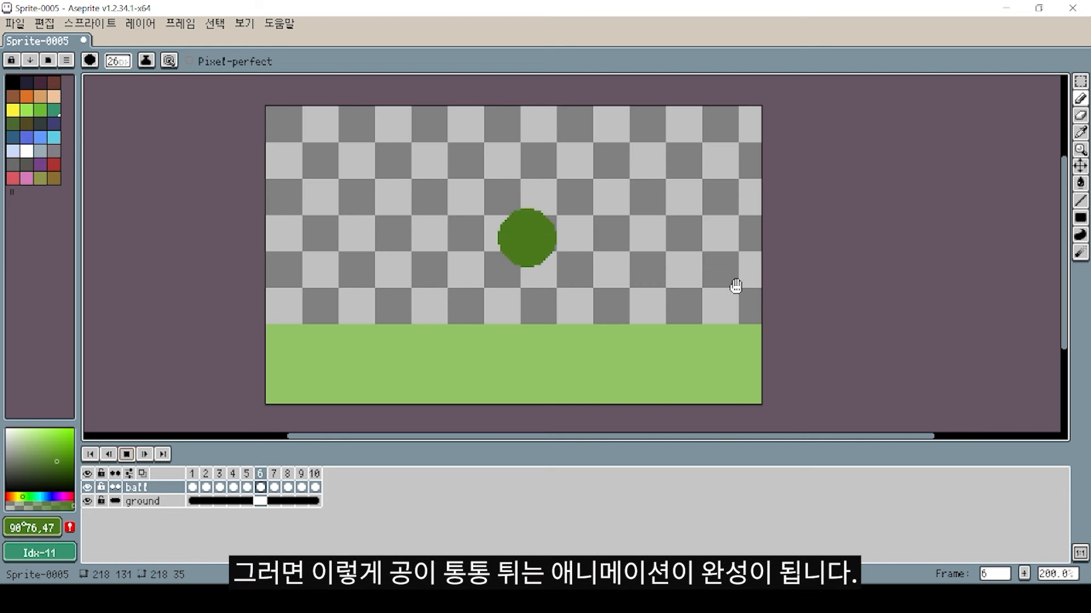
Stop playback, view the playback speed options, and return to frame 1.
right_click(103, 395)
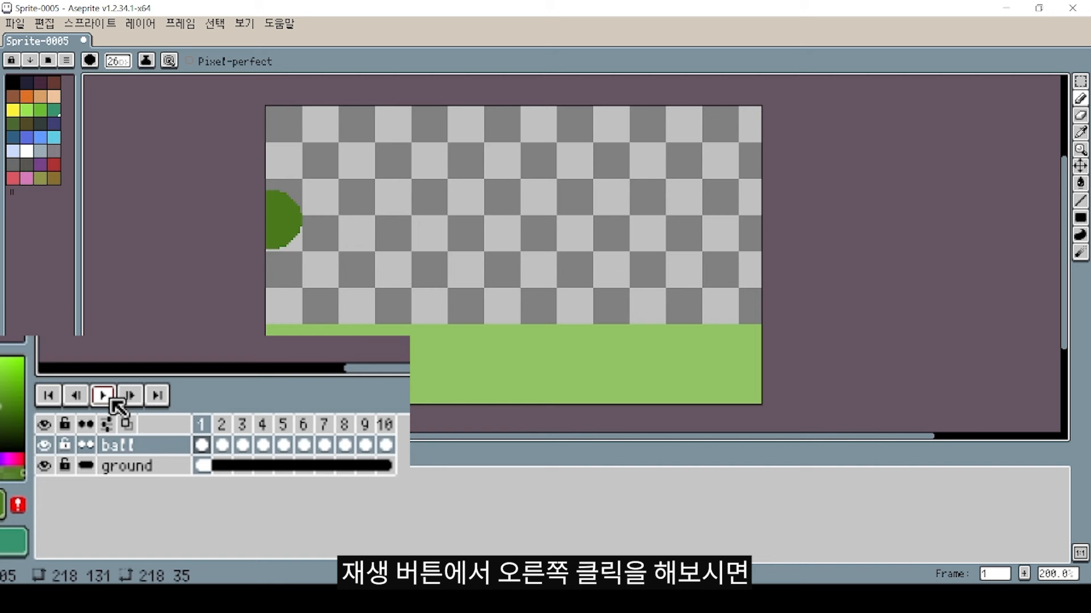
right_click(102, 396)
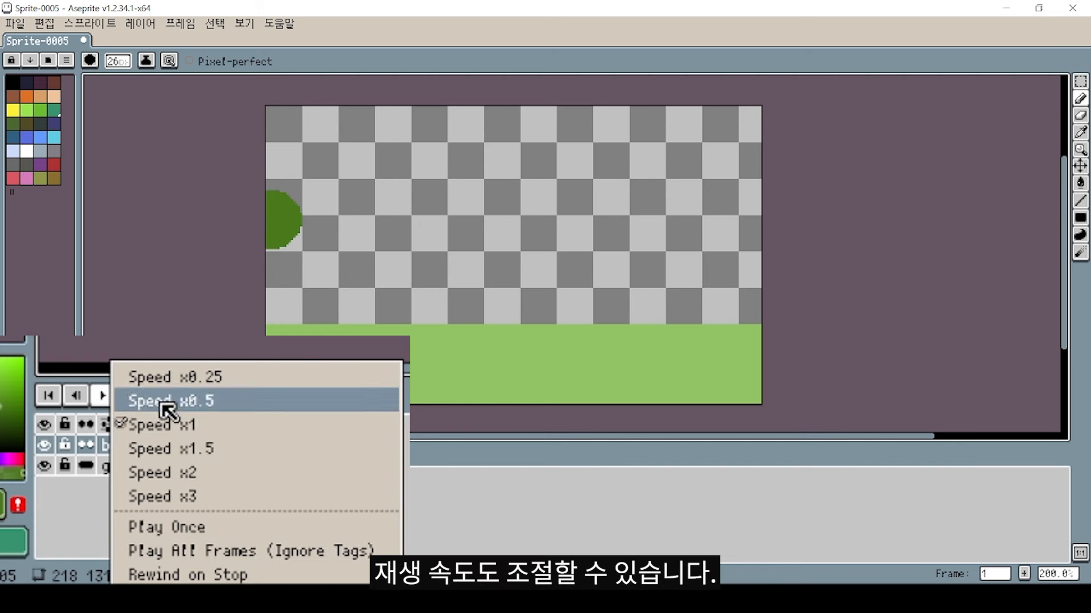
left_click(170, 400)
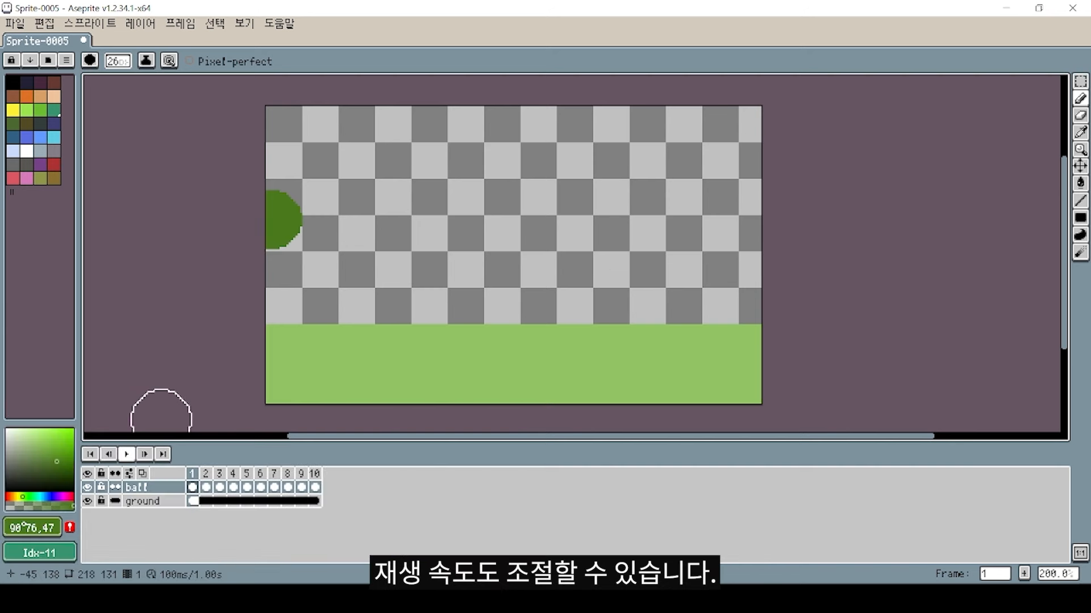
left_click(126, 454)
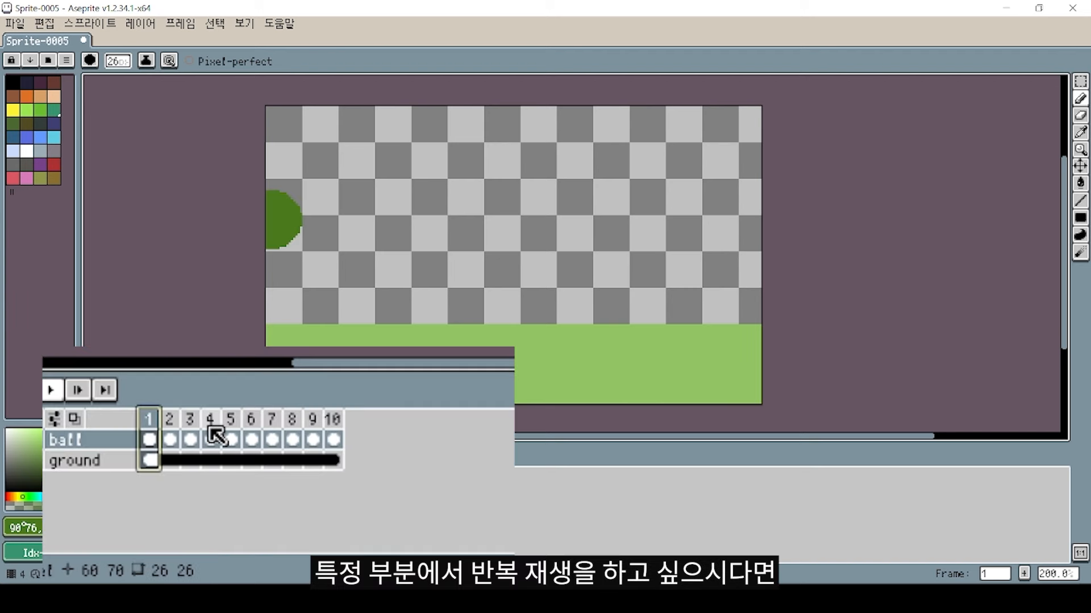
Tag frames 1–4 as 'loop' and open all_4.aseprite.
left_click(210, 420)
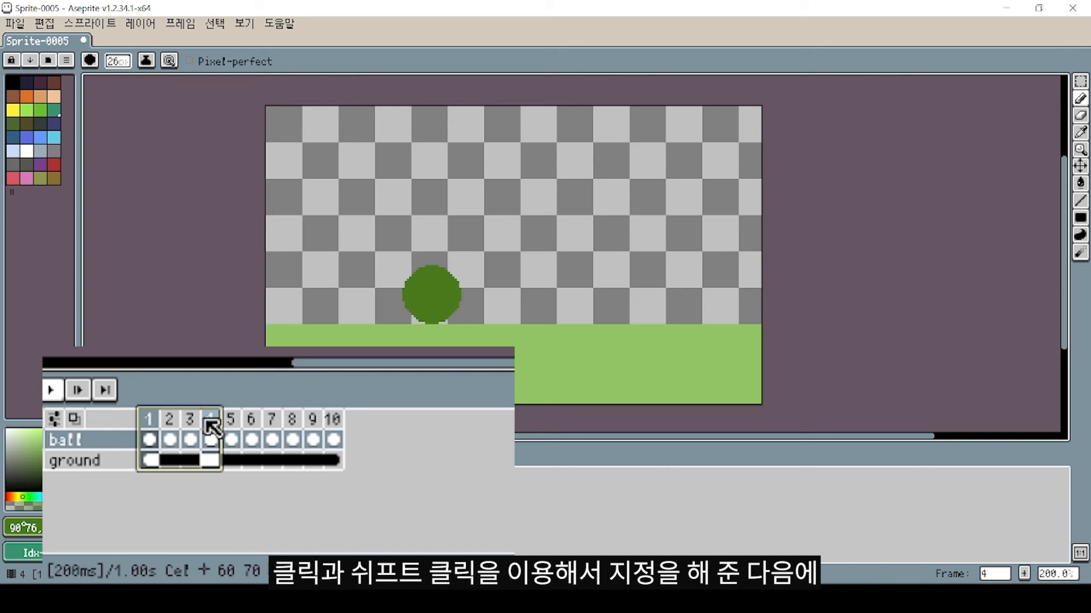
right_click(210, 427)
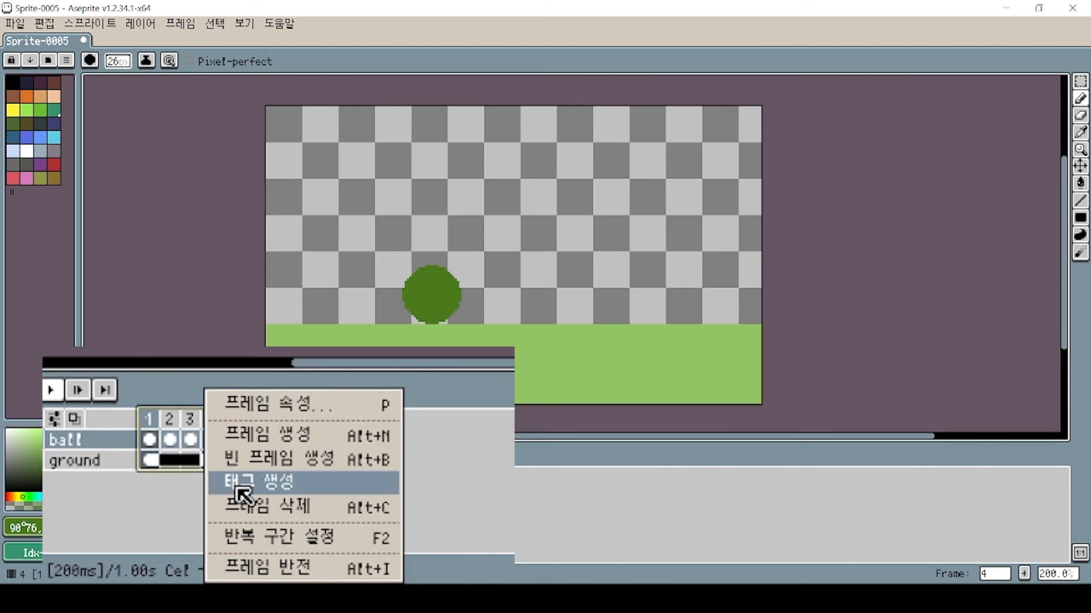
left_click(257, 482)
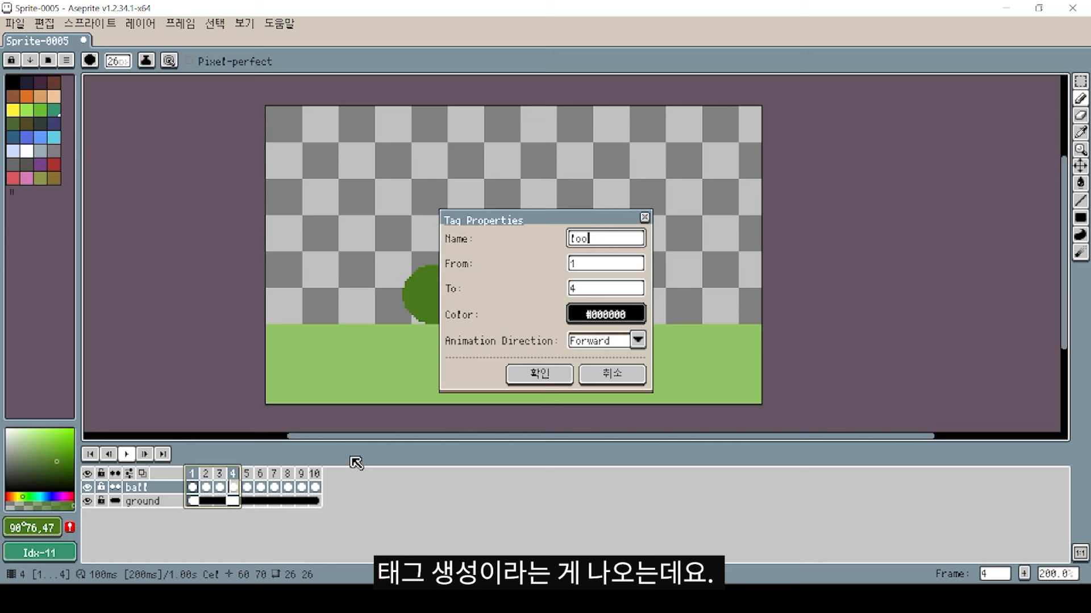
left_click(538, 374)
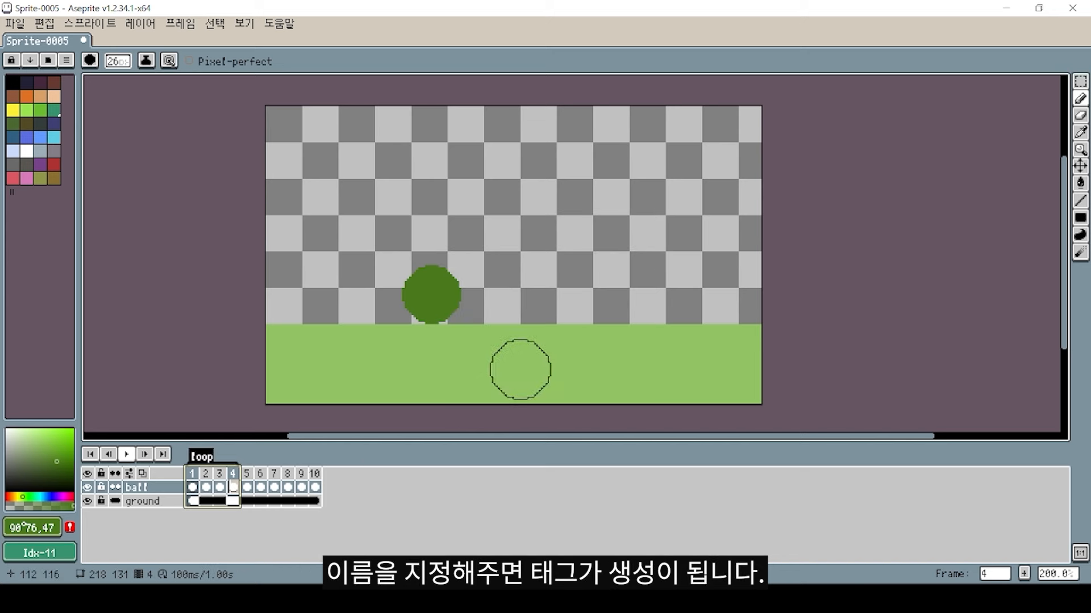
left_click(126, 455)
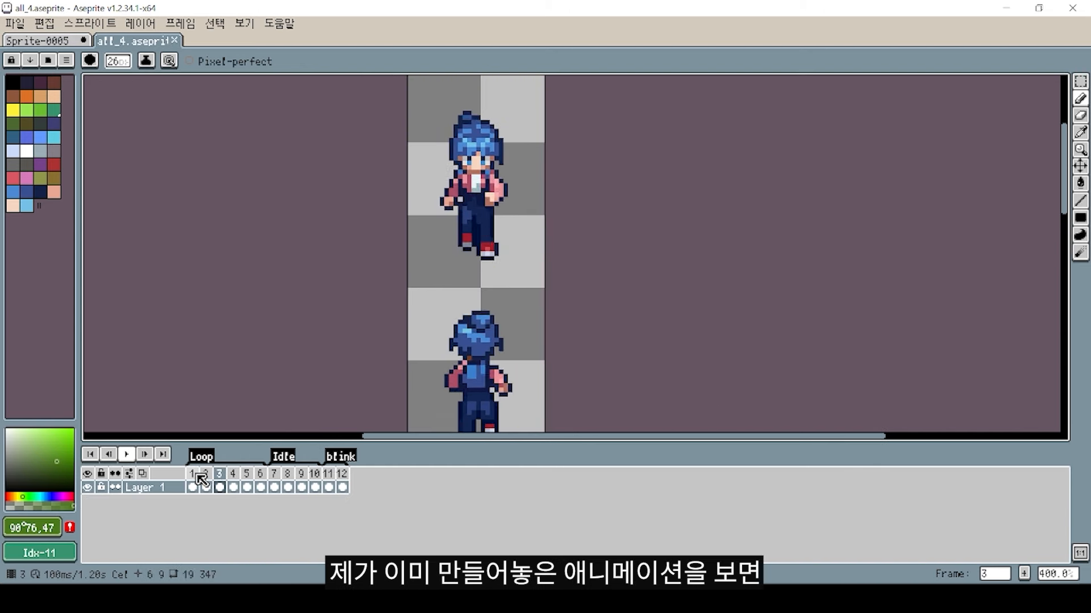
Step through the Loop, Idle and blink frames of the character animation.
left_click(126, 454)
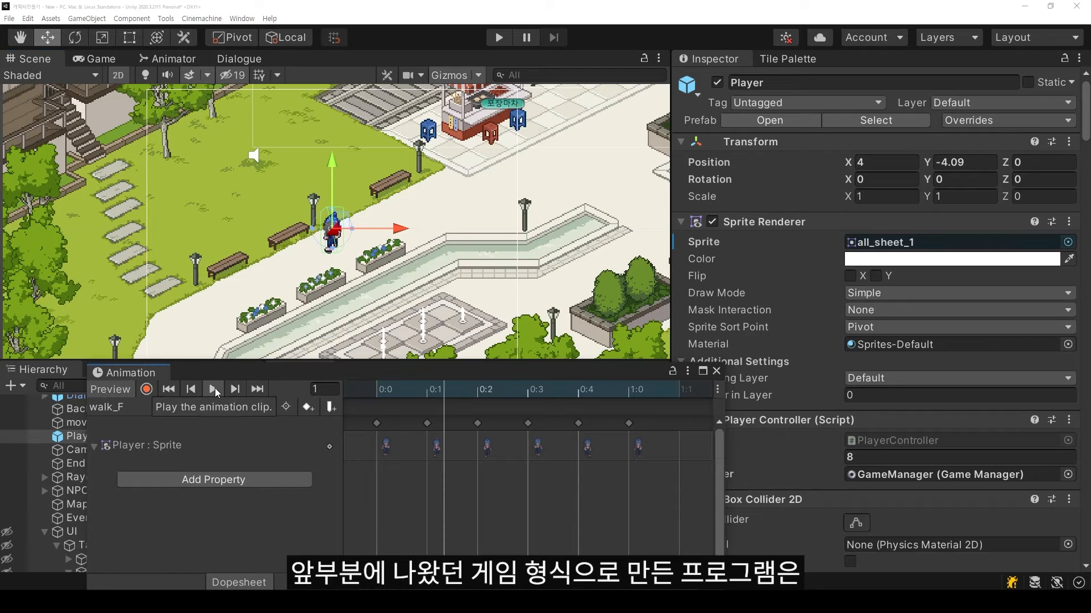
Preview the walk_F animation, then bring up the Game view and Dialogue database.
left_click(213, 388)
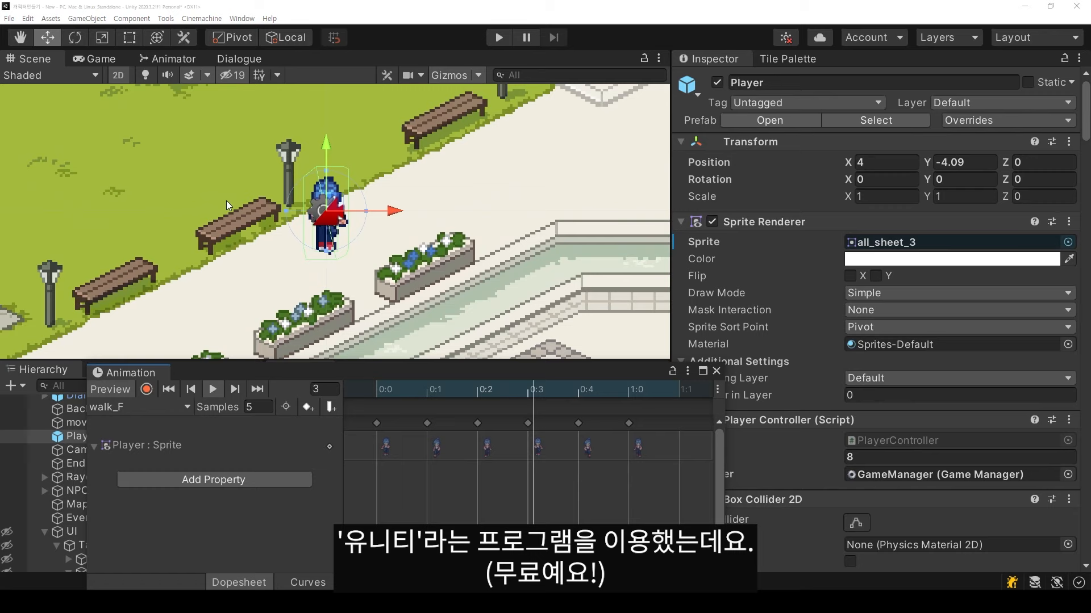
left_click(101, 58)
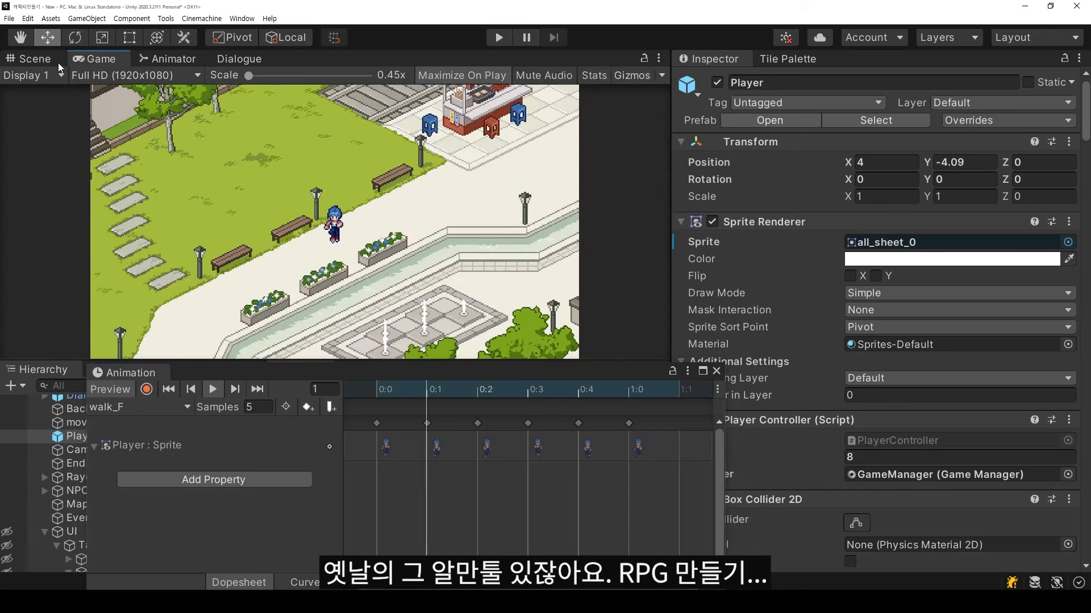
left_click(240, 58)
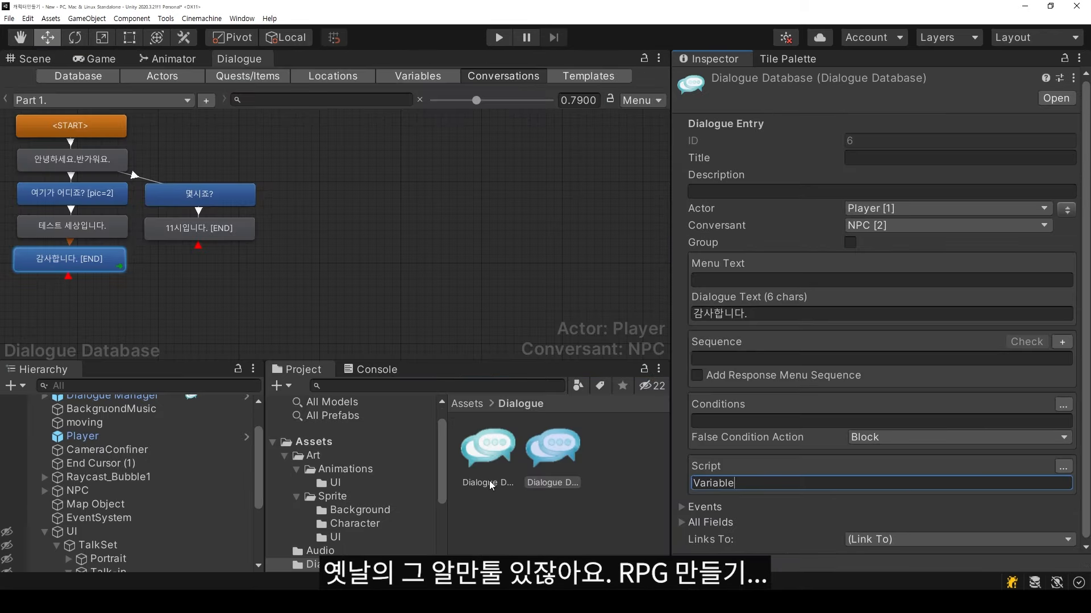
Set the 감사합니다 entry's Script to Variable["Alert"]="이곳은 테스트".
type("[\"AI\"]")
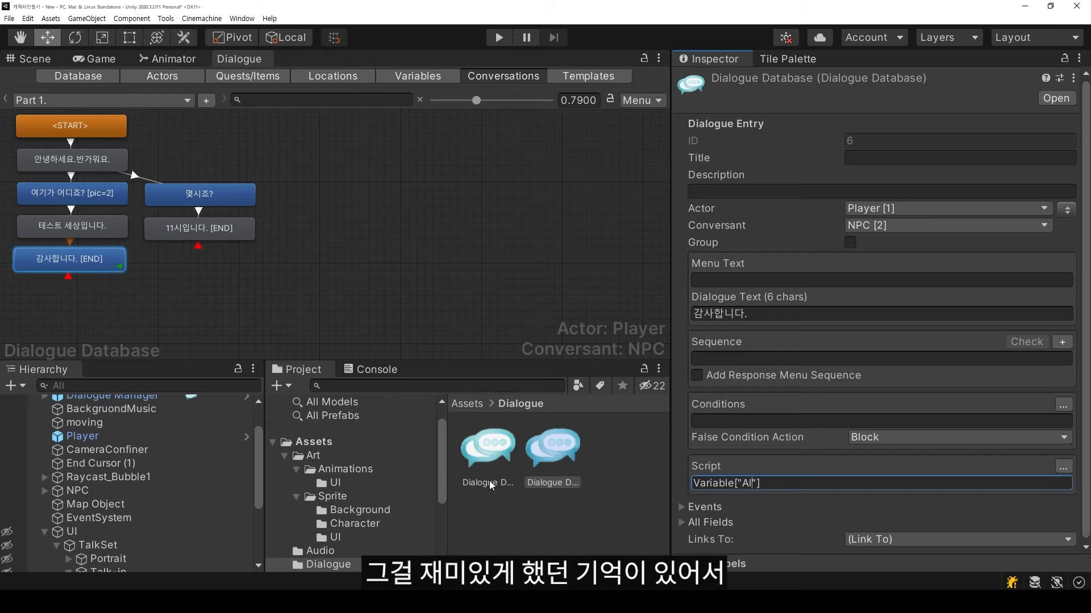
type("Variable[\"Alert\"]=\"이곳은 테스트 \"")
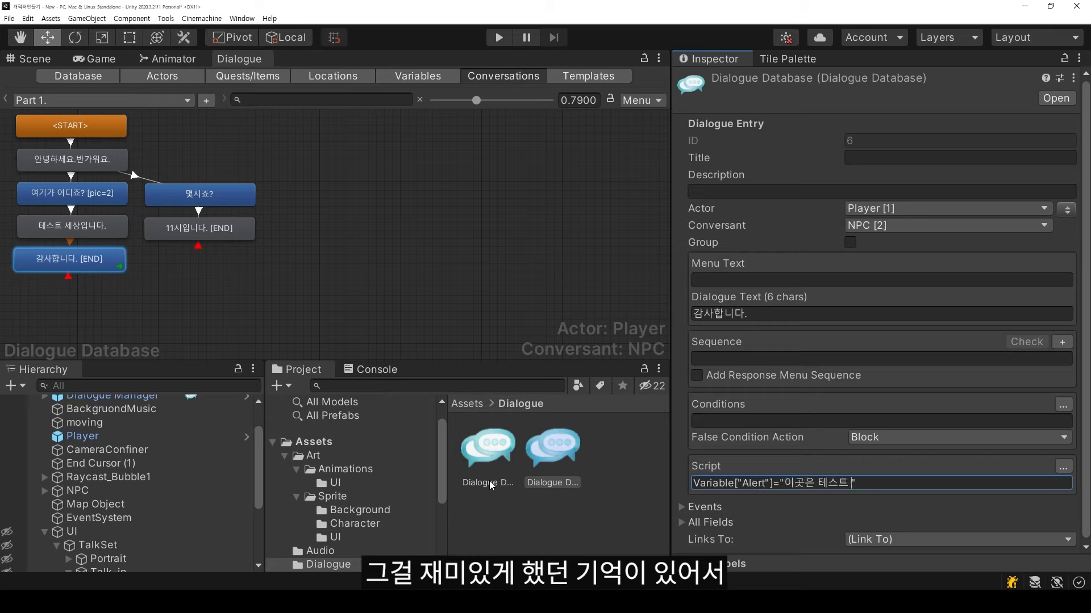
left_click(499, 37)
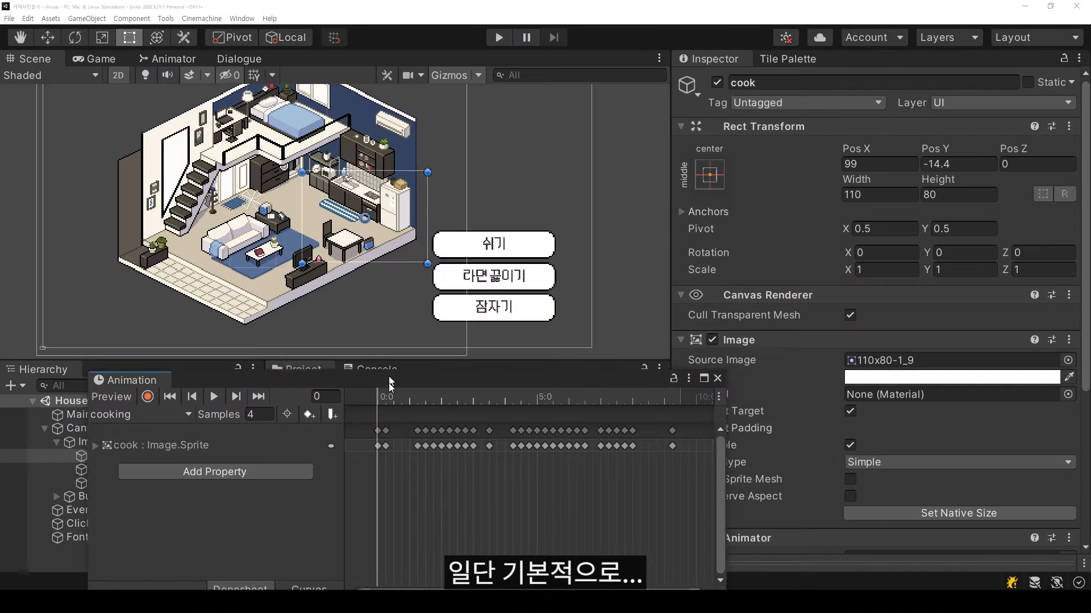
Close the cooking Animation window and inspect Canvas, EventSystem and the Canvas's Button child.
left_click(213, 439)
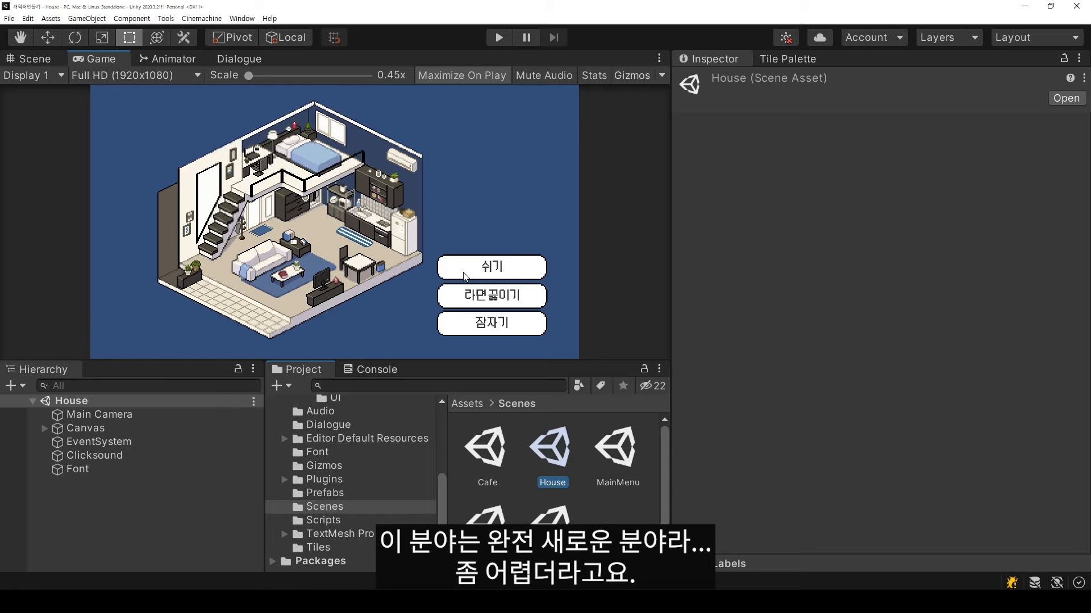
left_click(32, 58)
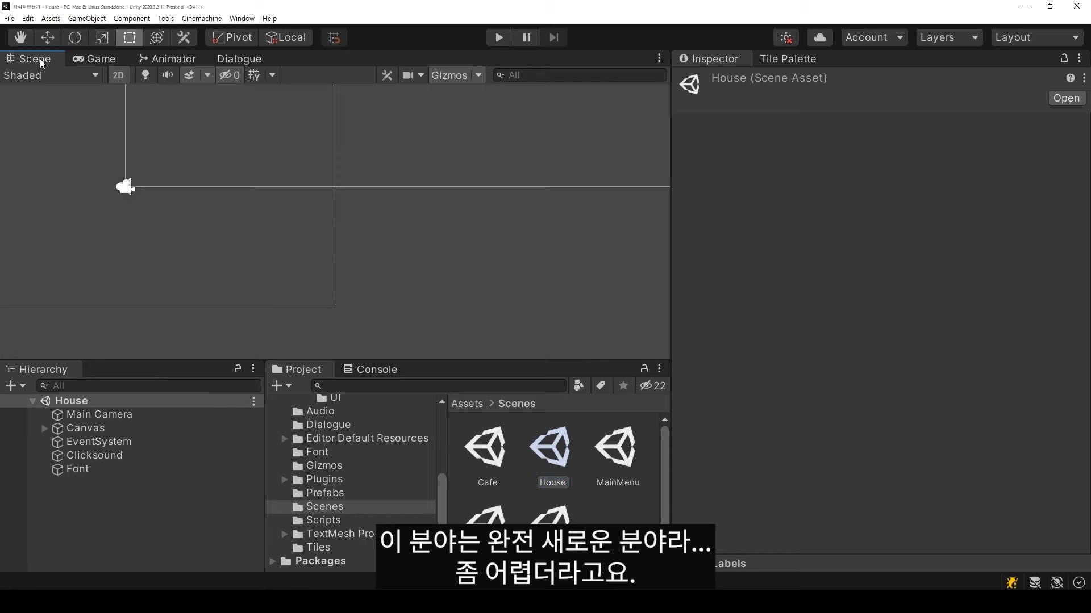
left_click(86, 428)
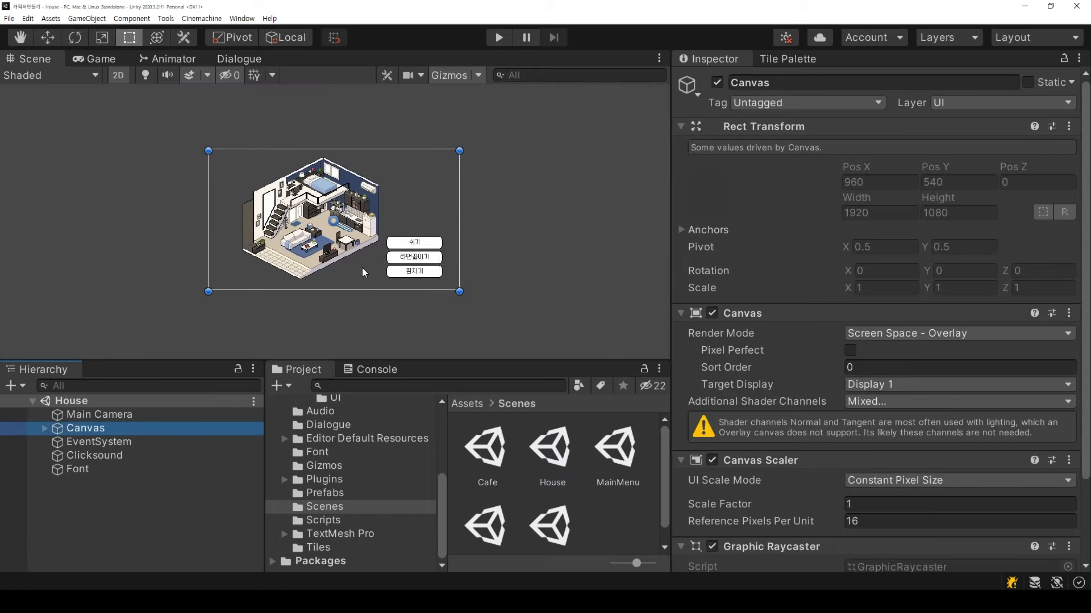
left_click(98, 442)
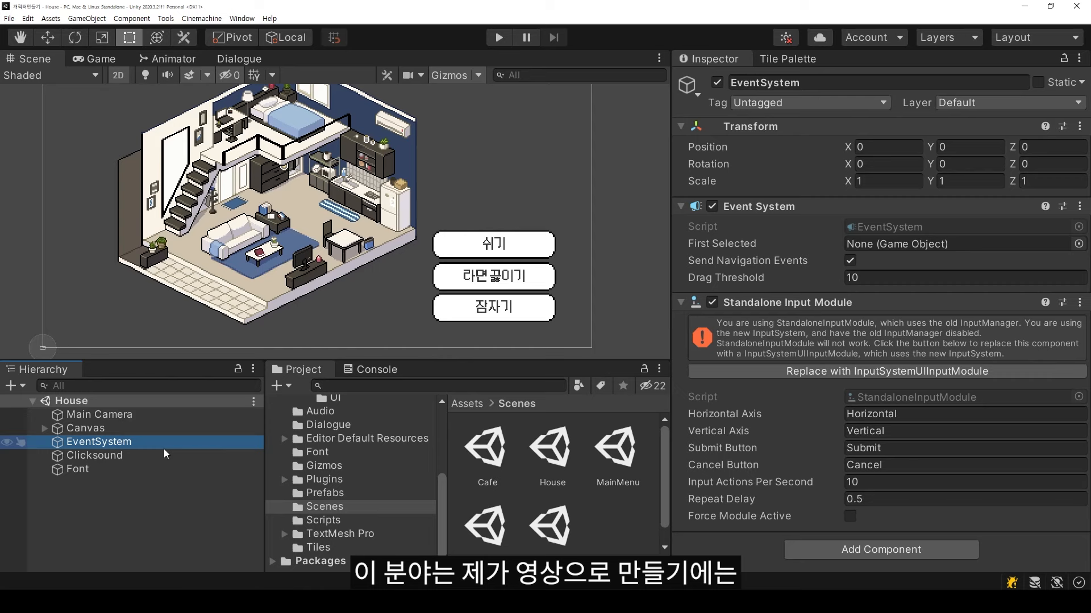
left_click(86, 427)
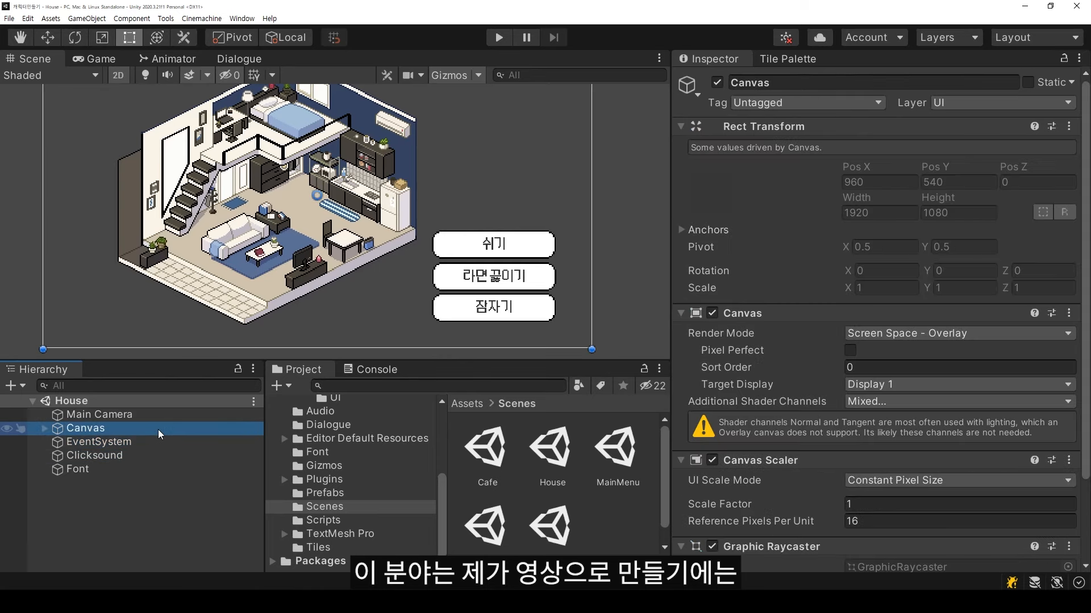
left_click(45, 428)
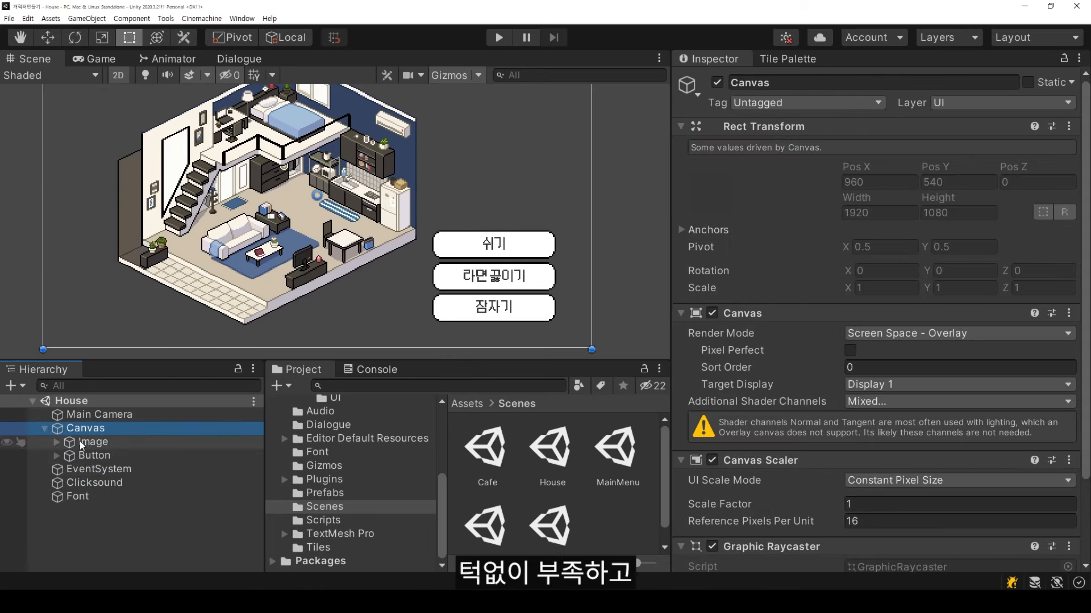
left_click(94, 455)
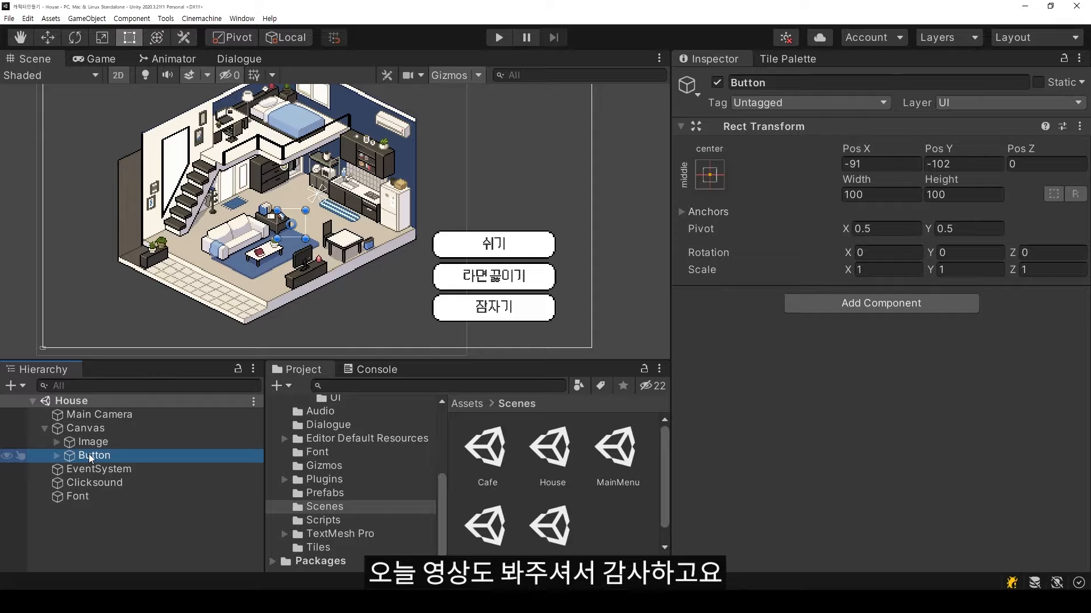